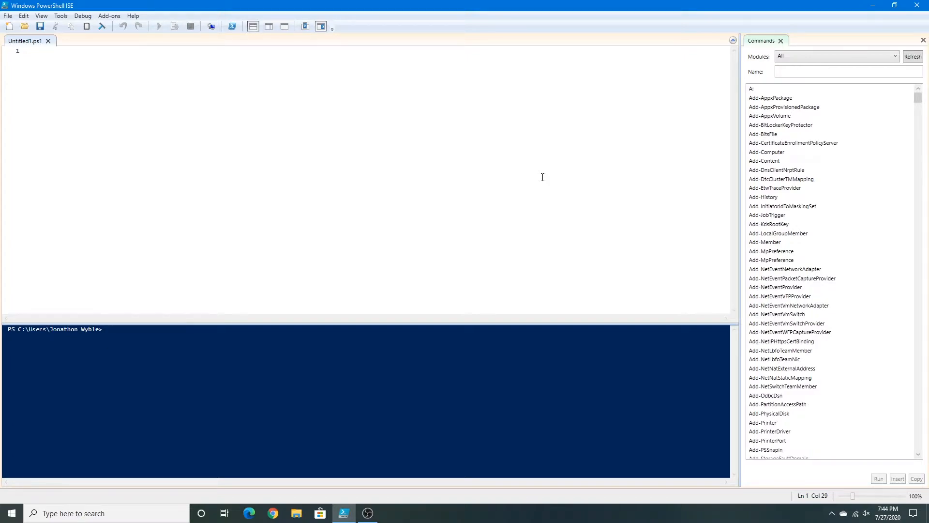
mouse_move(529, 176)
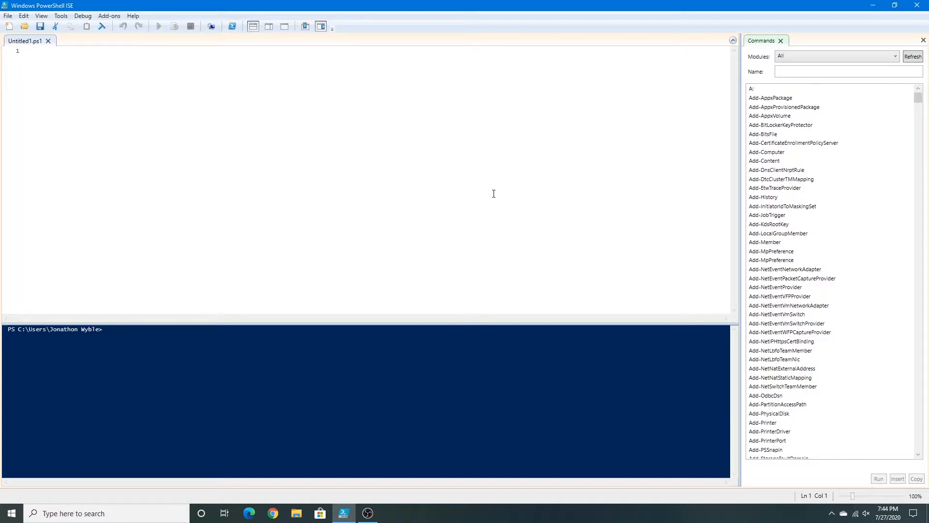
mouse_move(442, 193)
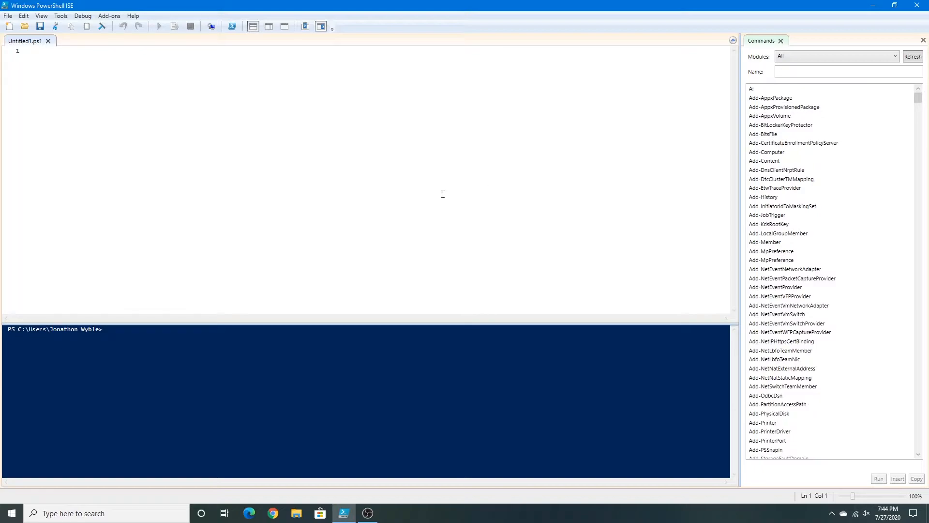
mouse_move(475, 185)
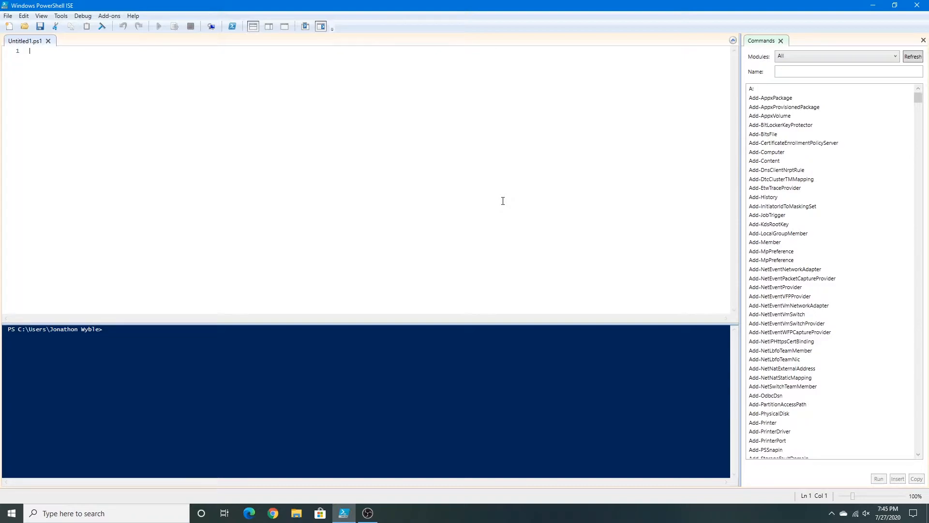
mouse_move(528, 217)
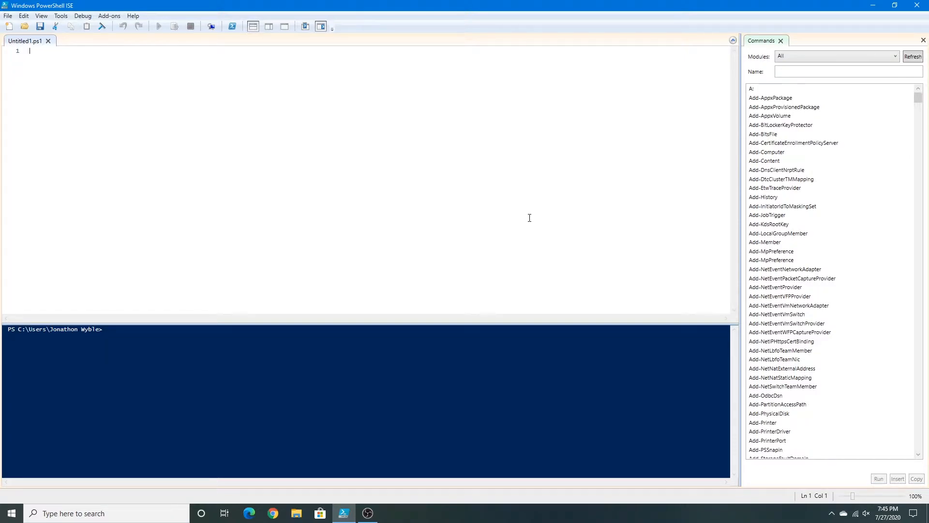
mouse_move(508, 217)
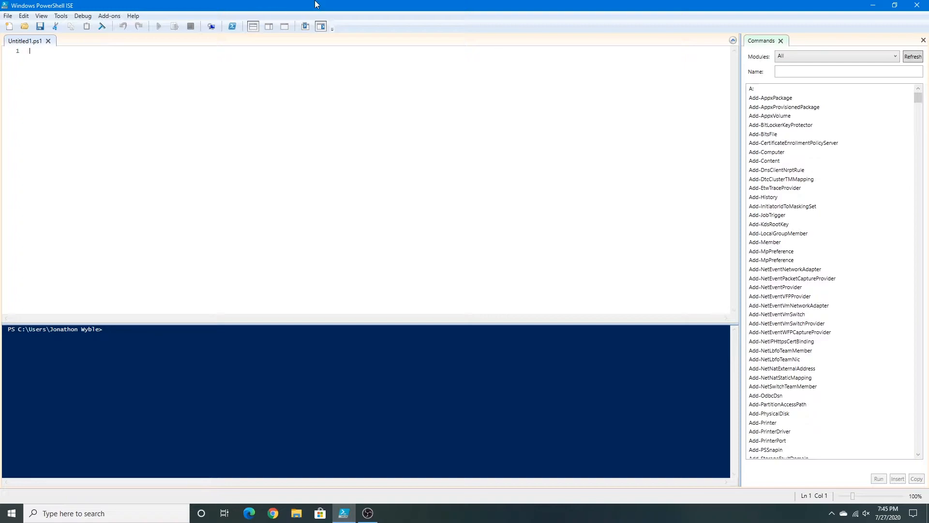
mouse_move(585, 202)
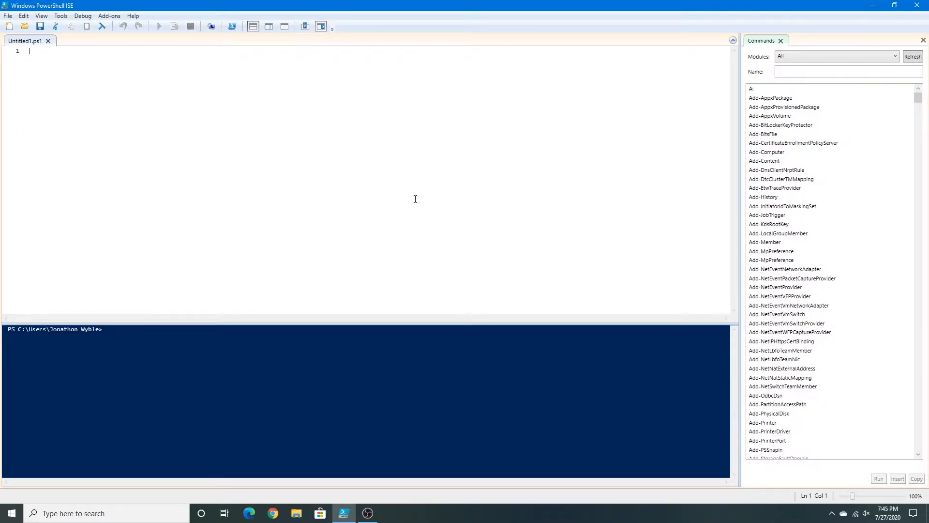
mouse_move(482, 175)
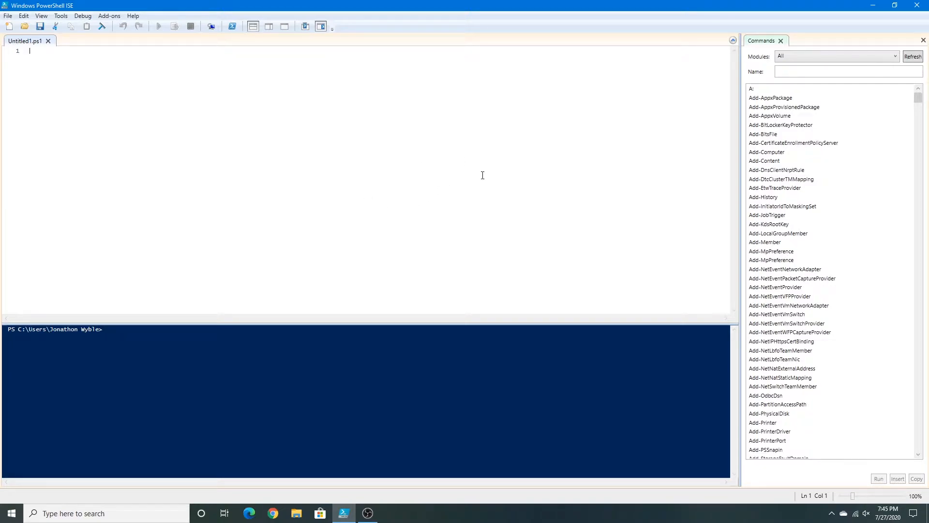
mouse_move(409, 182)
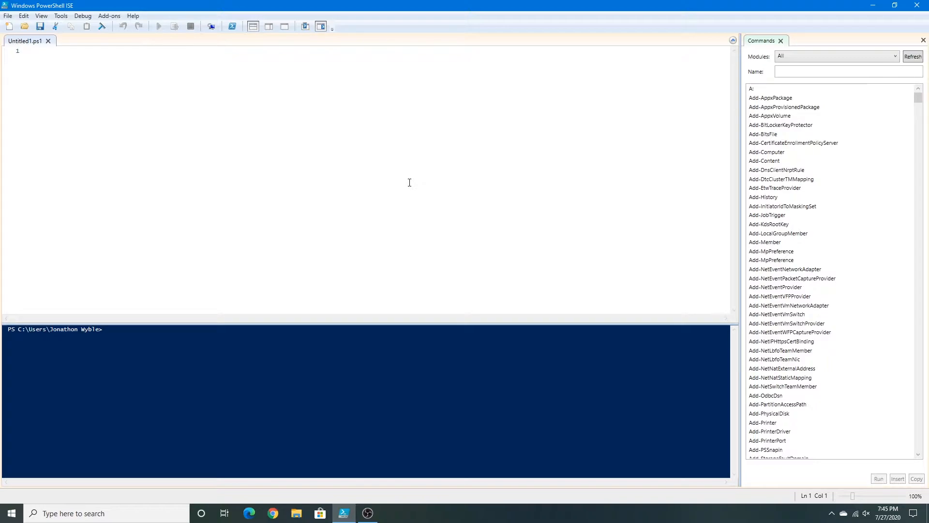
mouse_move(87, 63)
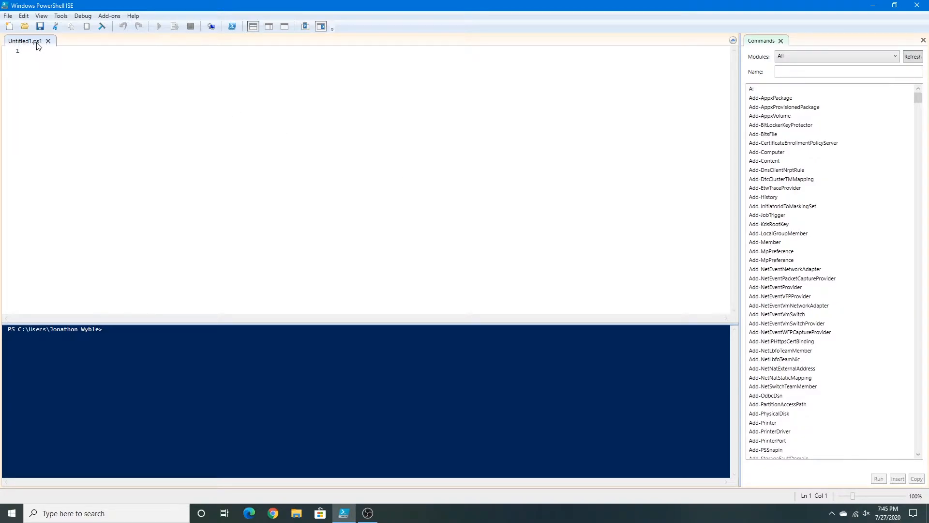
mouse_move(495, 195)
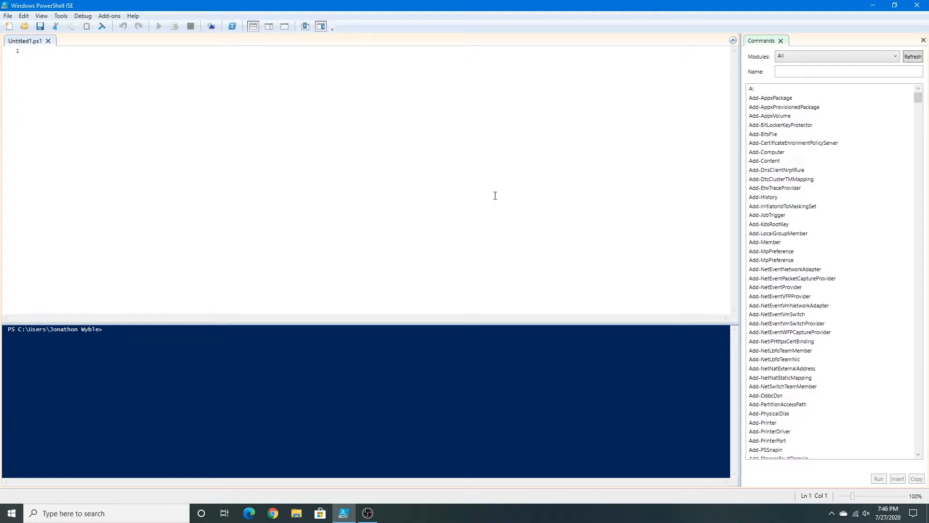
- Write line 1 as $FileRoot = ".\" so the root is the current folder
type("$")
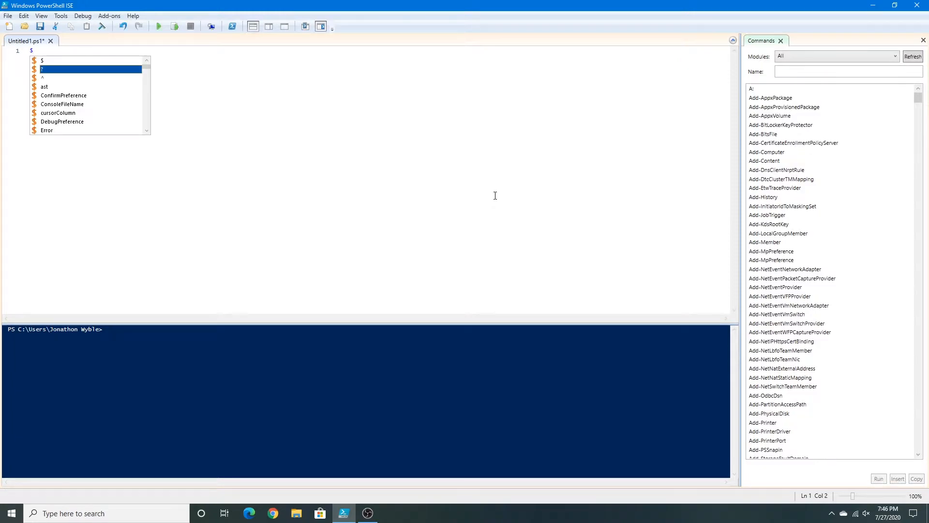
type("FileRo")
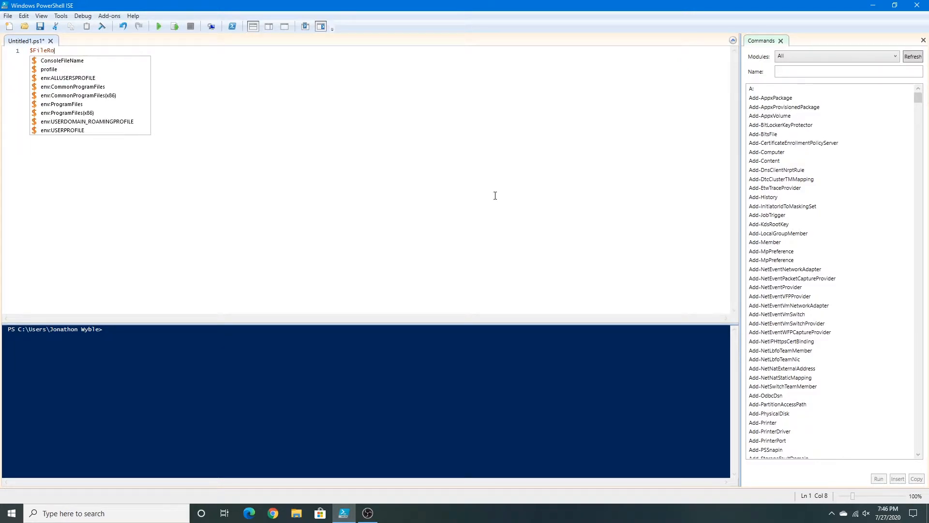
type("ot =")
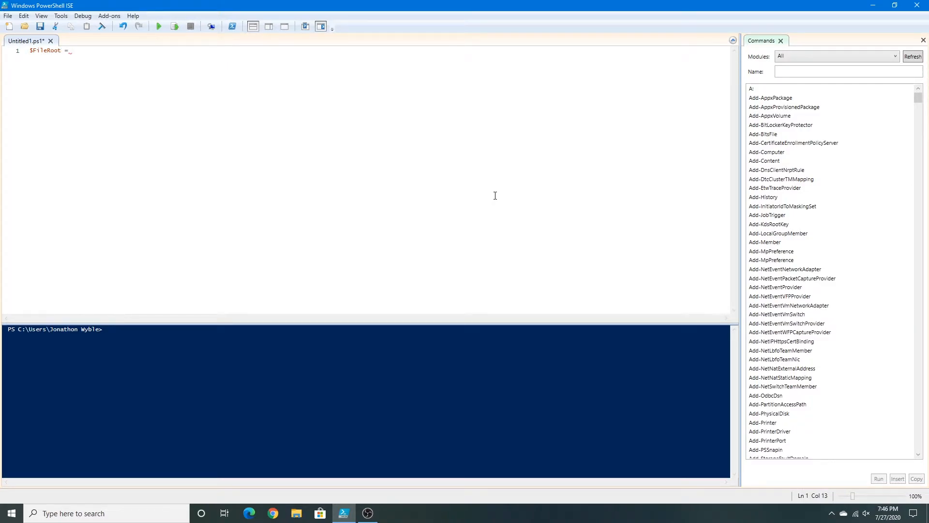
type("\".\"")
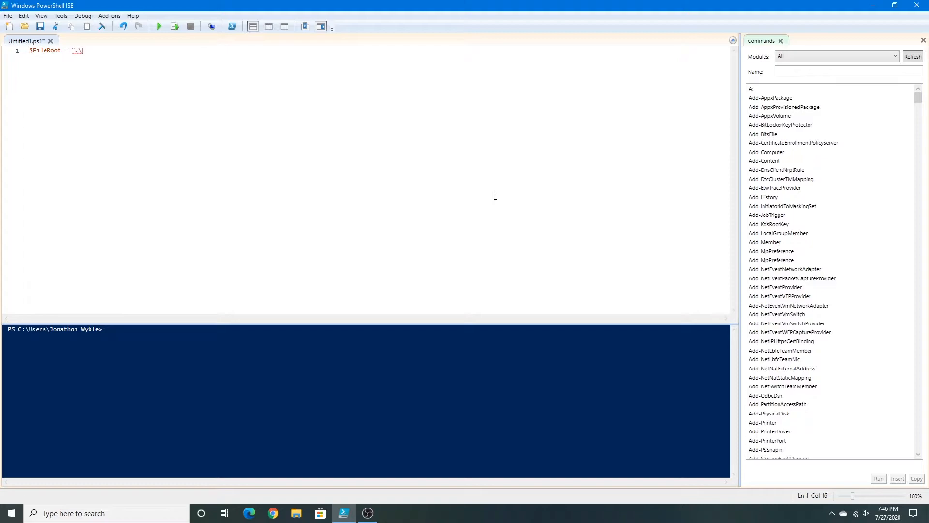
type("\\")
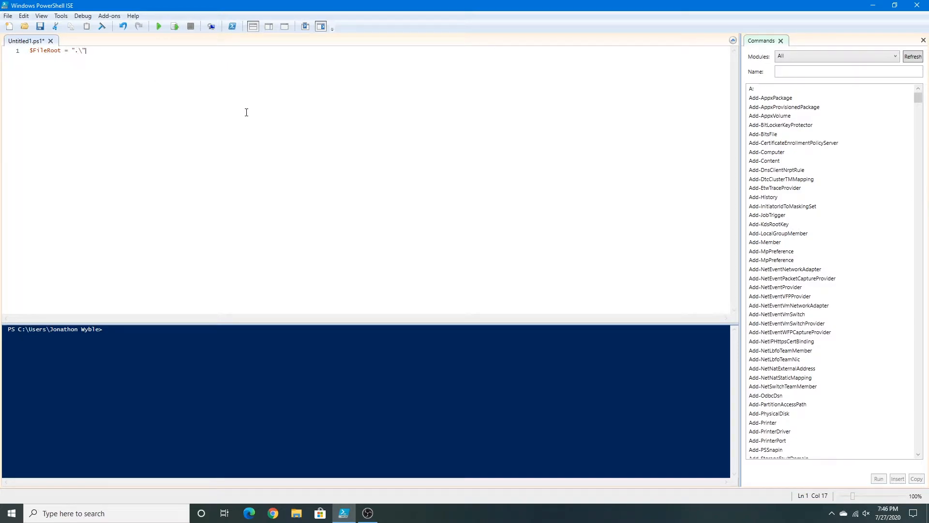
mouse_move(455, 191)
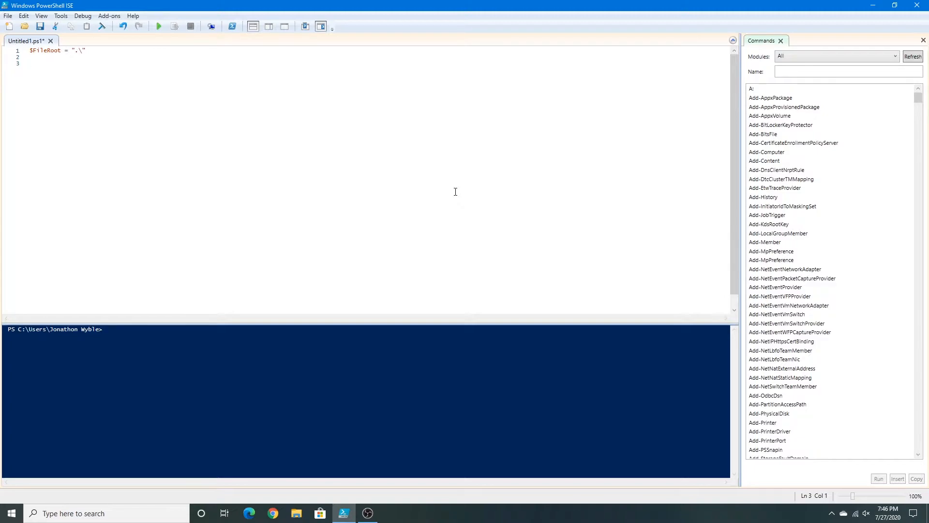
- Write line 3 as Get-ChildItem $FileRoot -Filter ".*" piped onward
type("Get-ChildItem")
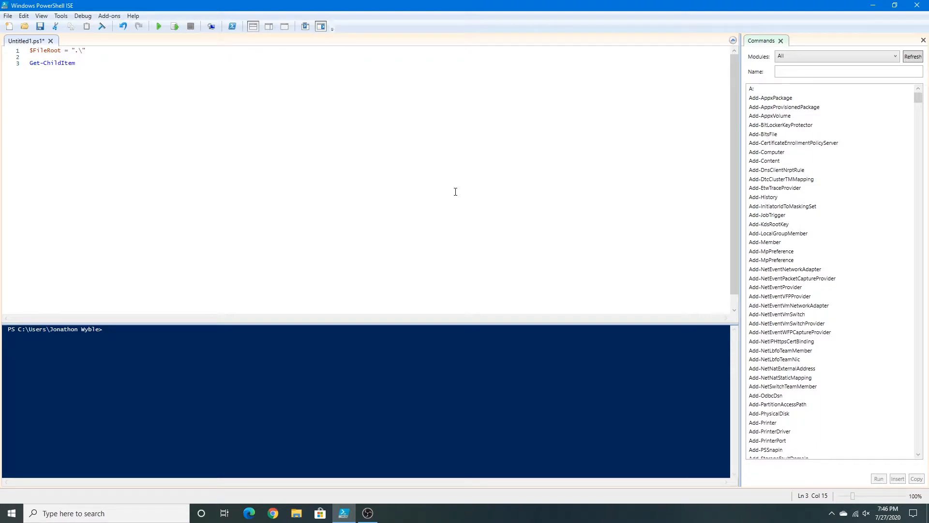
type("$")
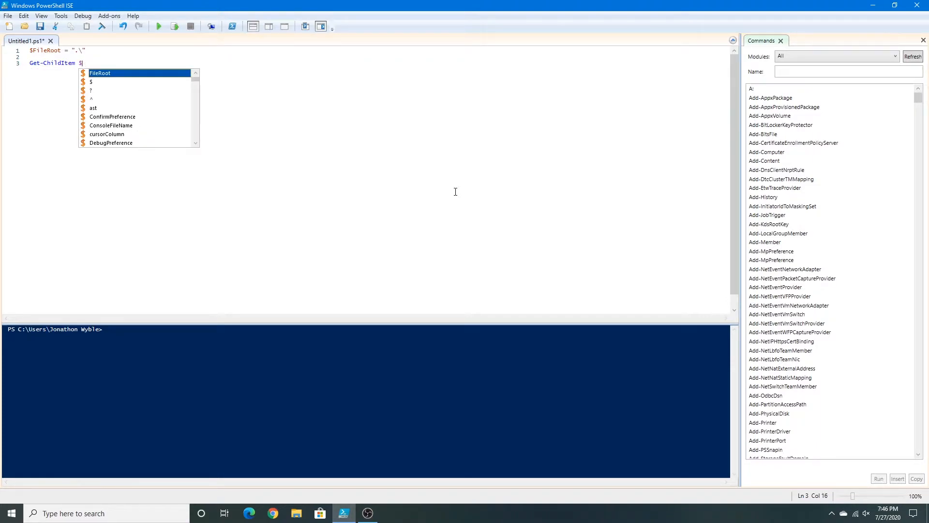
type("FileRoot")
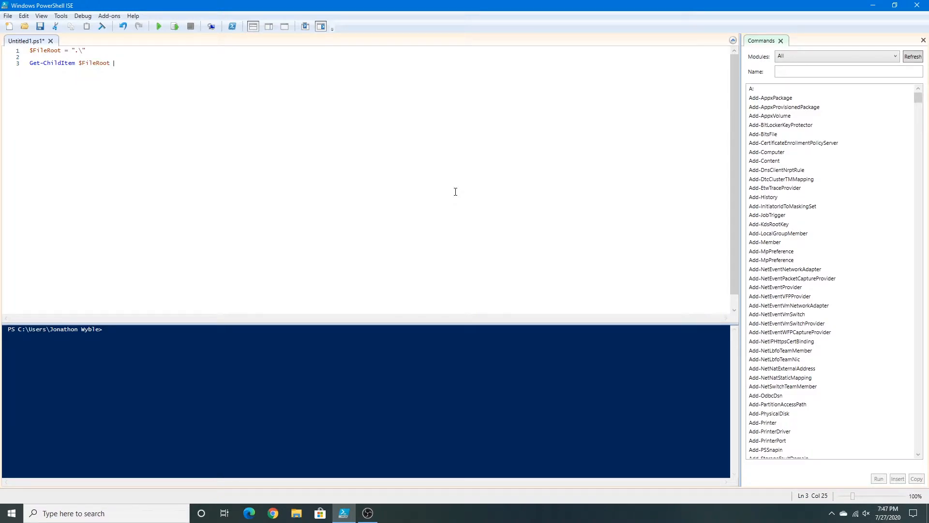
type("-Filter")
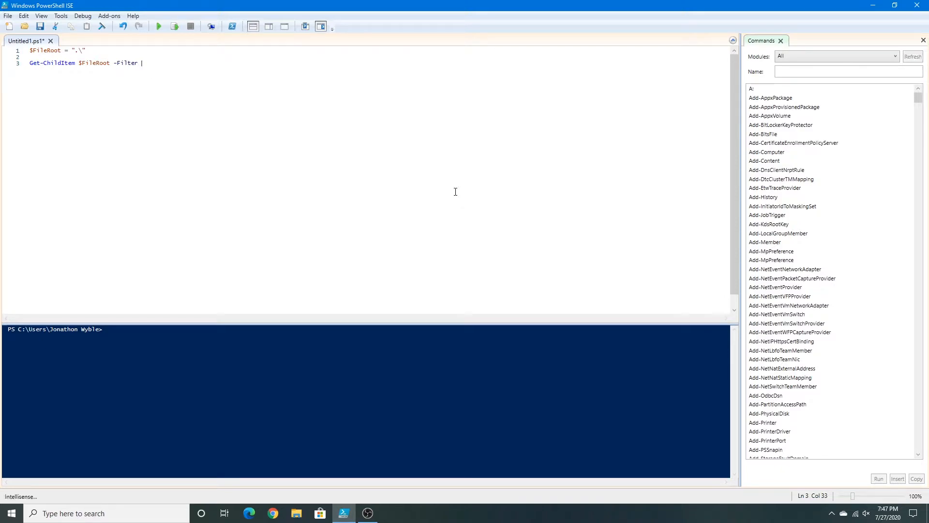
type("\".*")
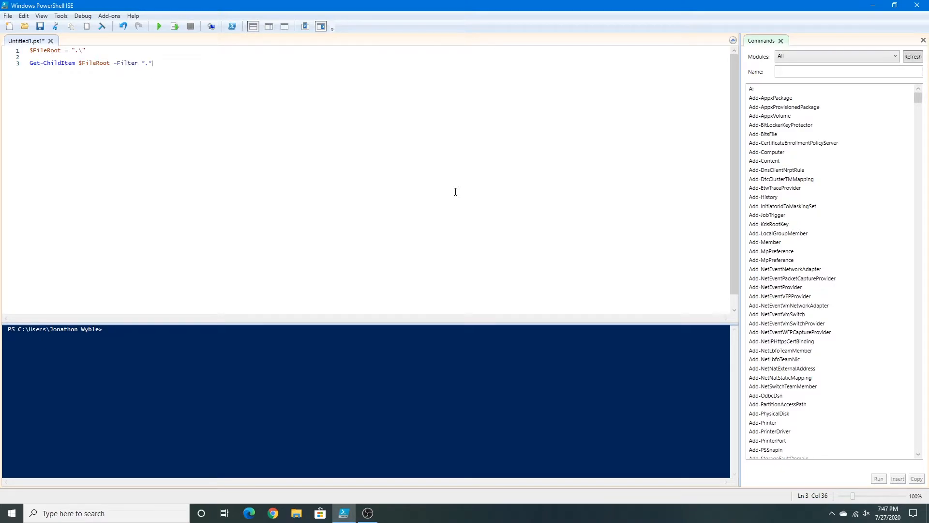
mouse_move(251, 122)
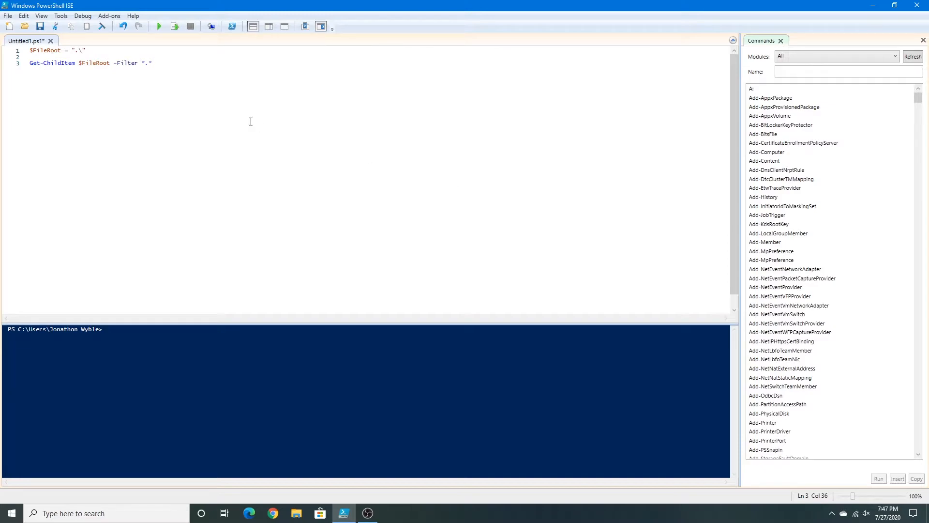
mouse_move(326, 170)
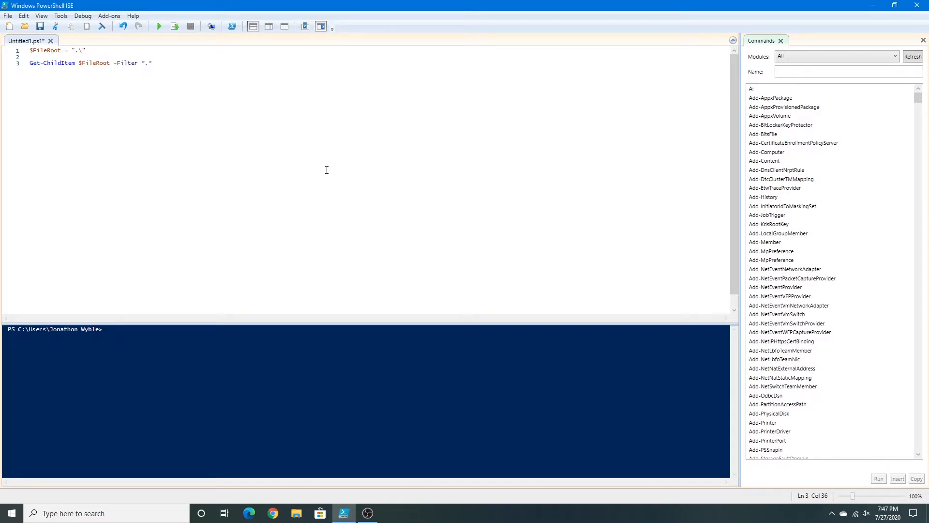
mouse_move(409, 214)
type(" |")
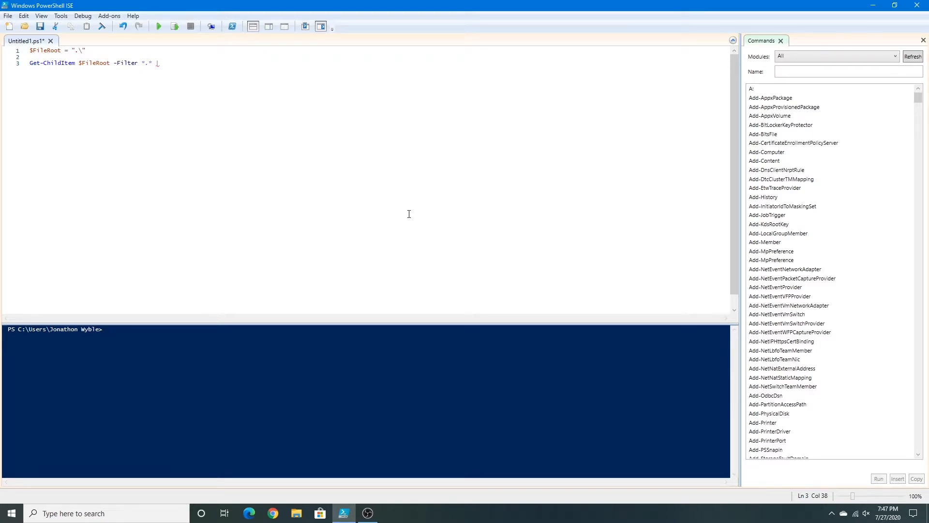
mouse_move(428, 202)
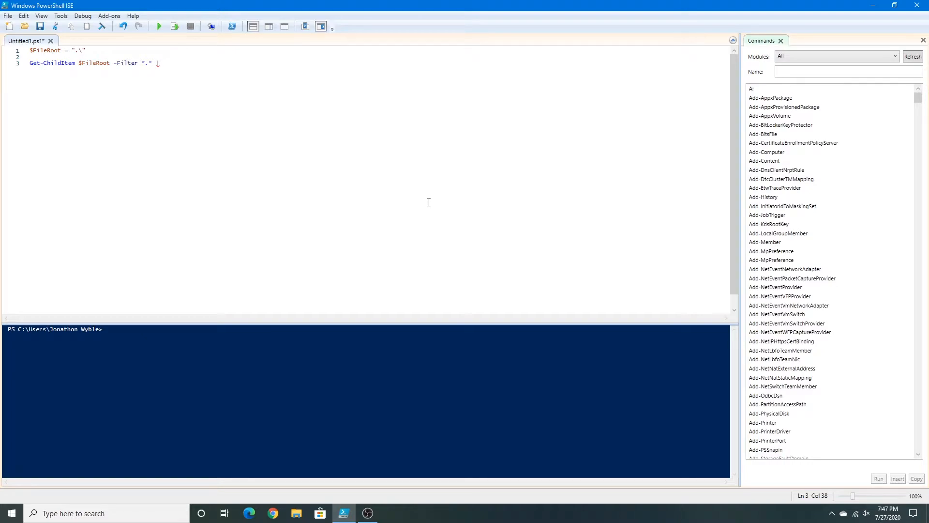
mouse_move(382, 160)
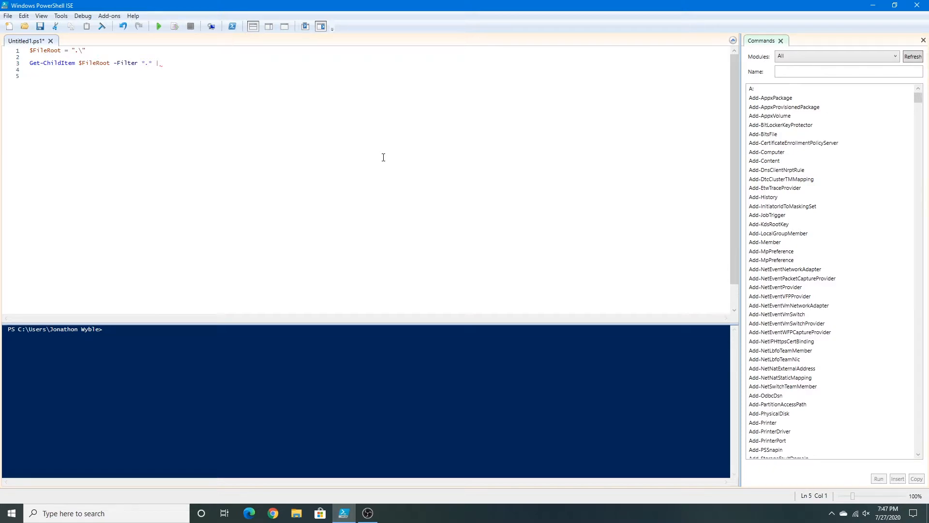
- Add ForEach-Object { after the pipe, correcting the For- typo, with an indented body line
type("For-")
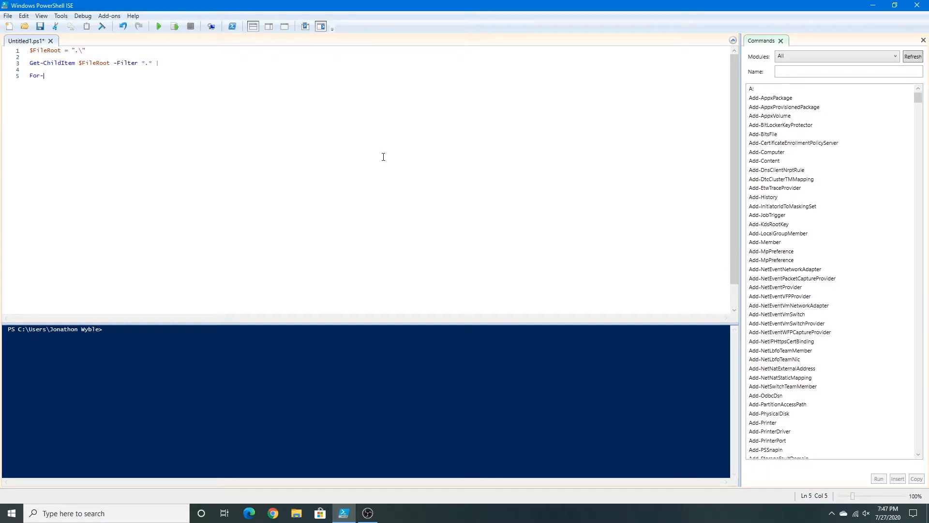
key("BackSpace")
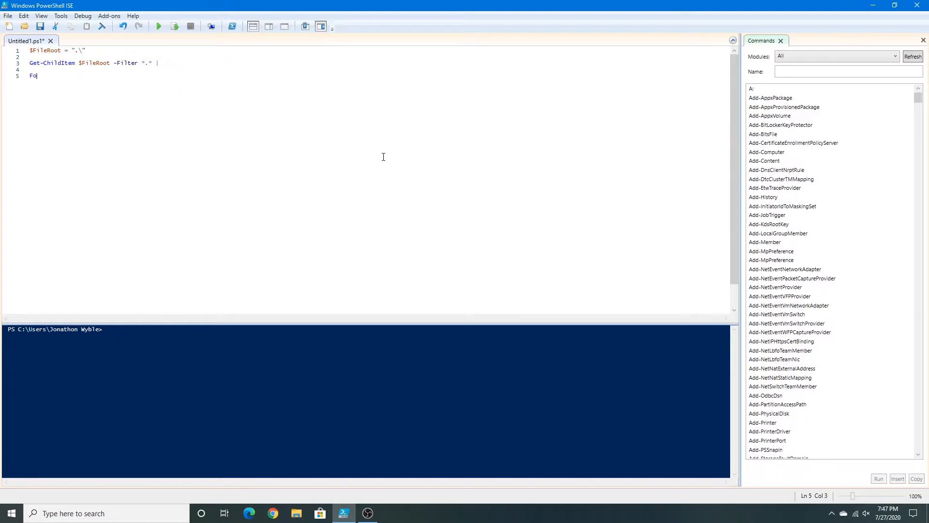
type("rEach-Object {")
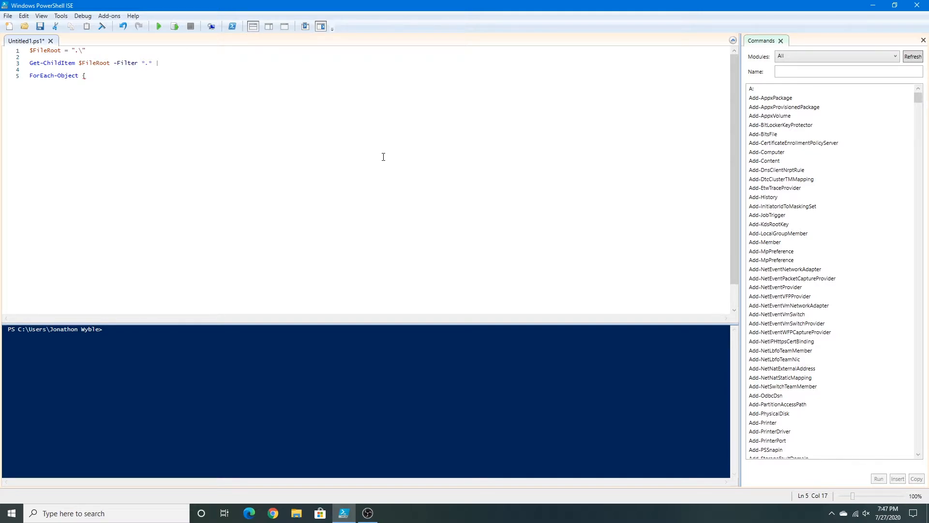
key("Return")
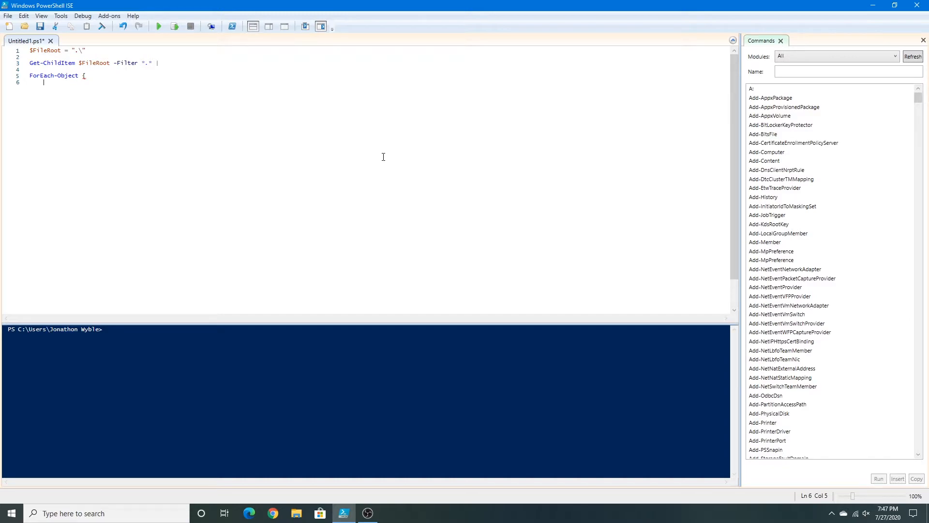
- Write the condition if ((Get-Item ...) -is [System.IO.DirectoryInfo]) to detect subfolders
type("i")
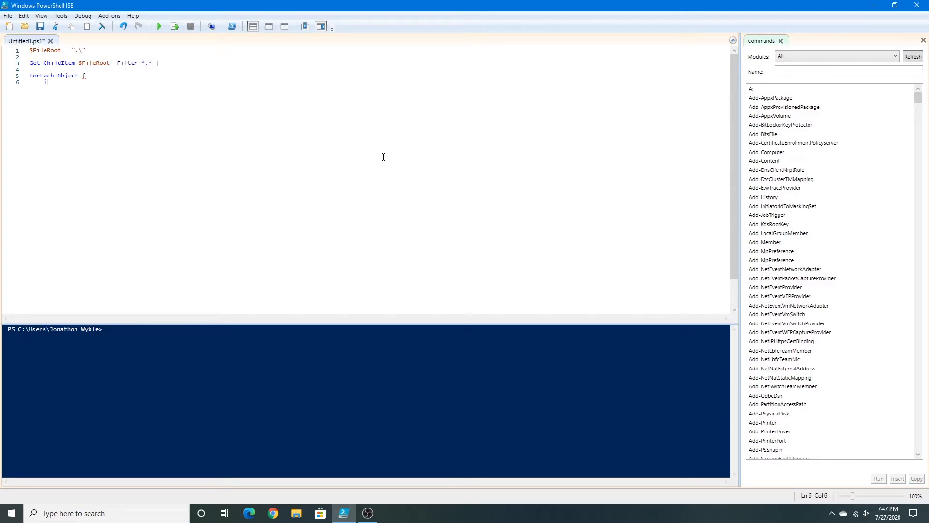
type("if ((g")
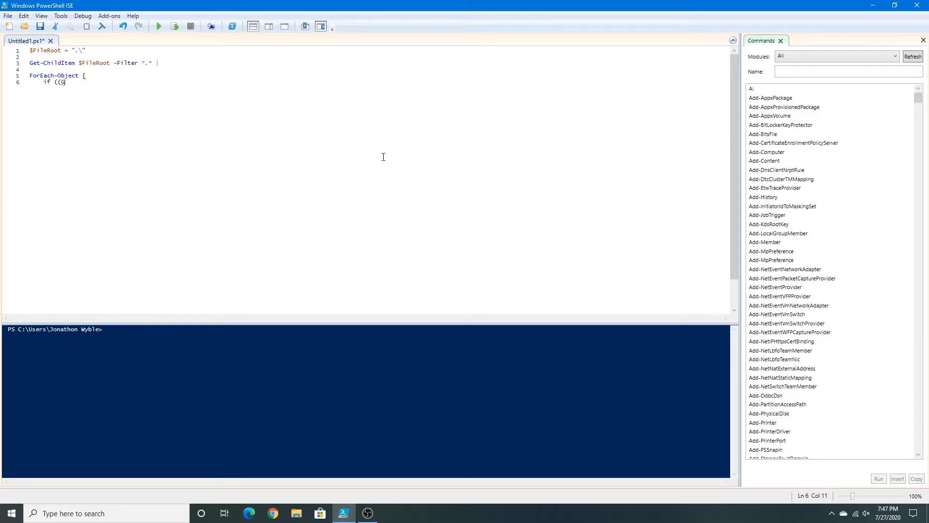
type("et-Item $FileRoot")
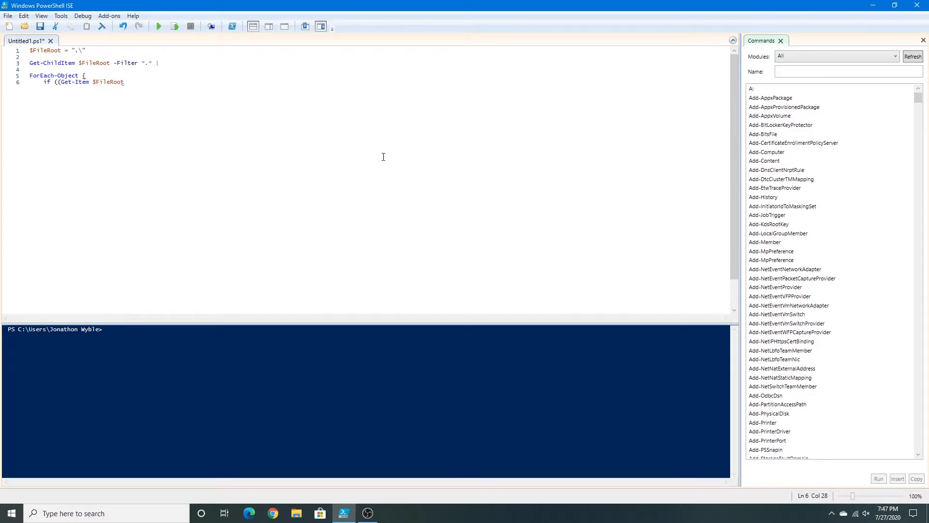
type("$_")
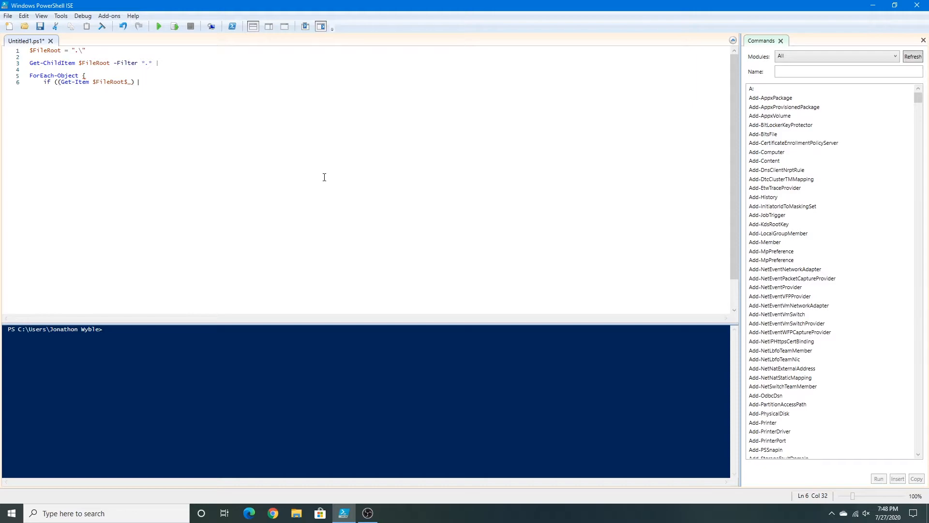
type("-is")
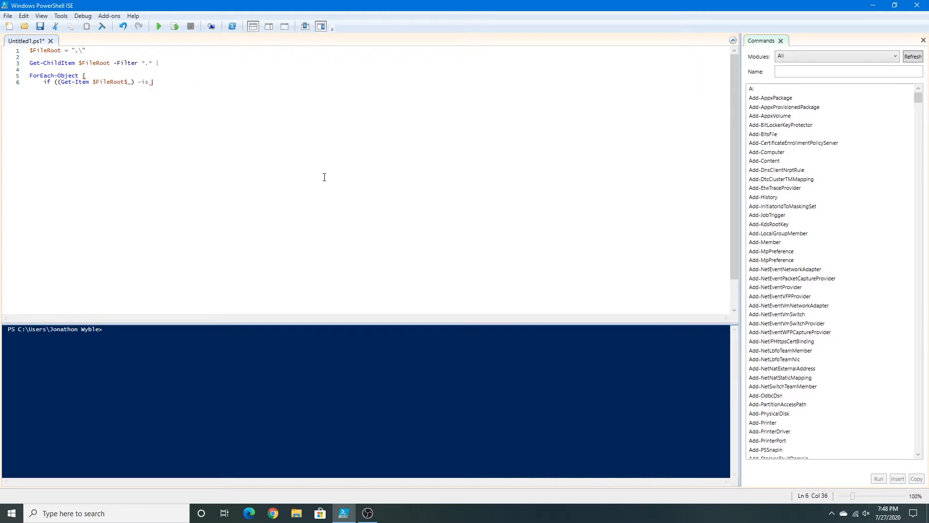
type("[")
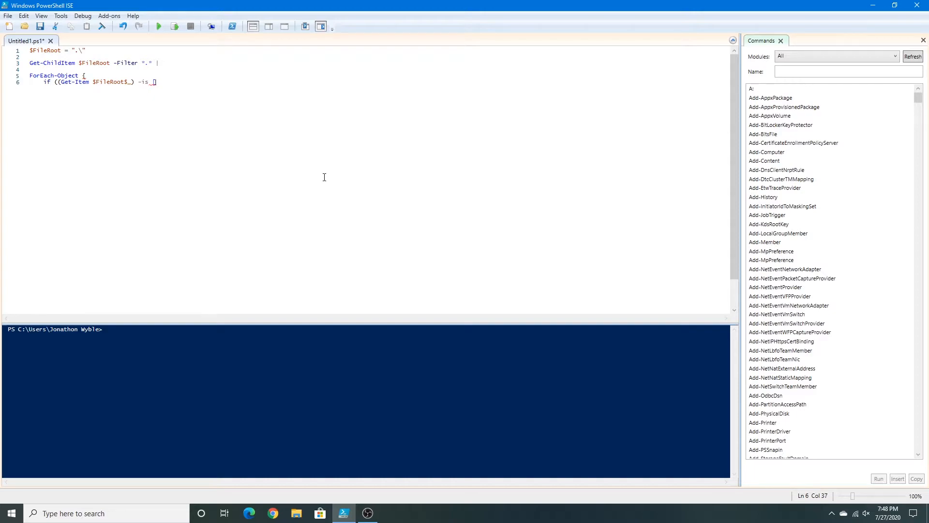
type("[System.")
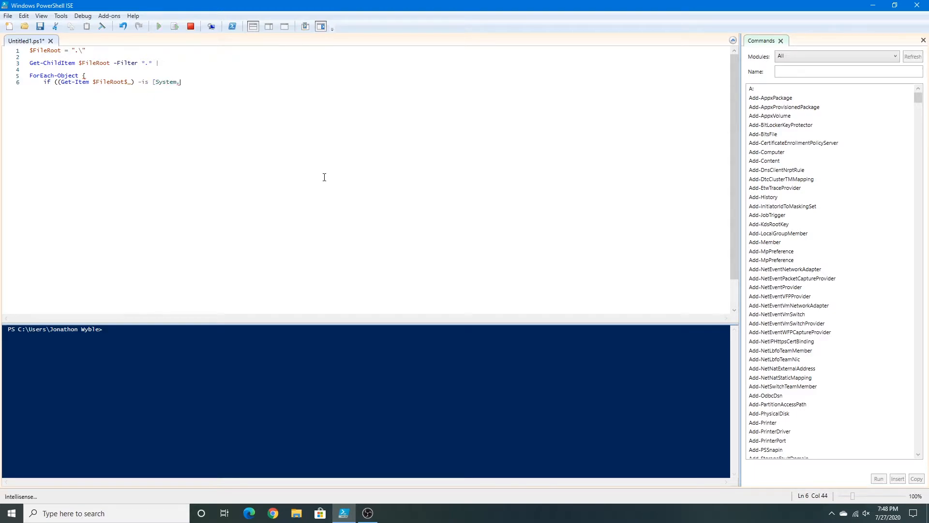
type("IO.")
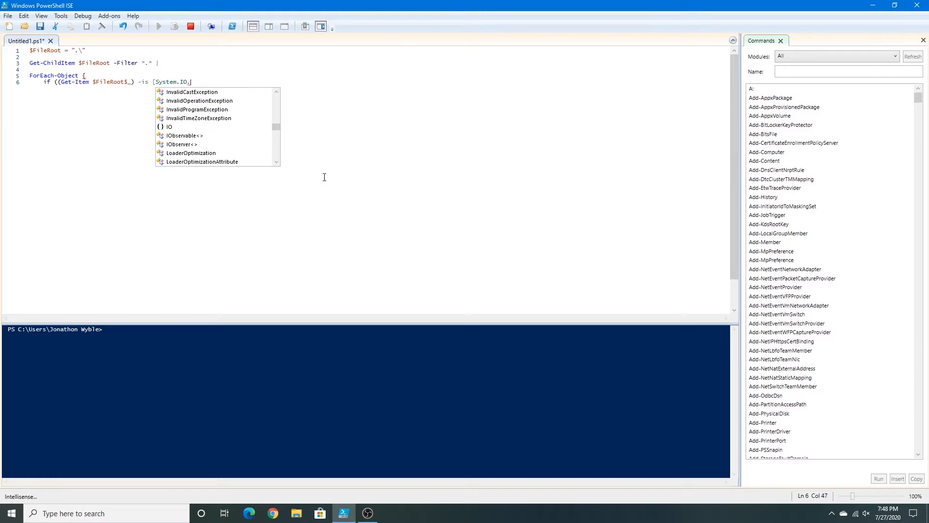
type("Dire")
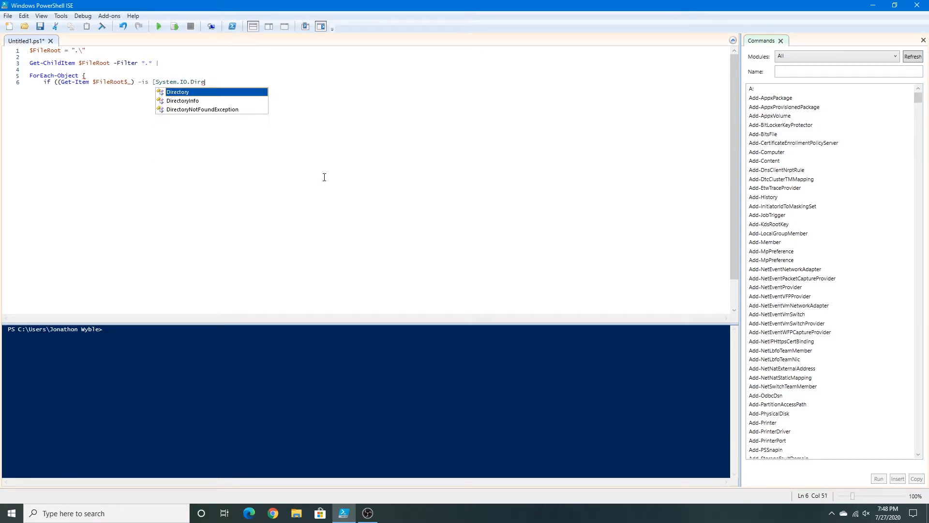
type("ctoryInfo")
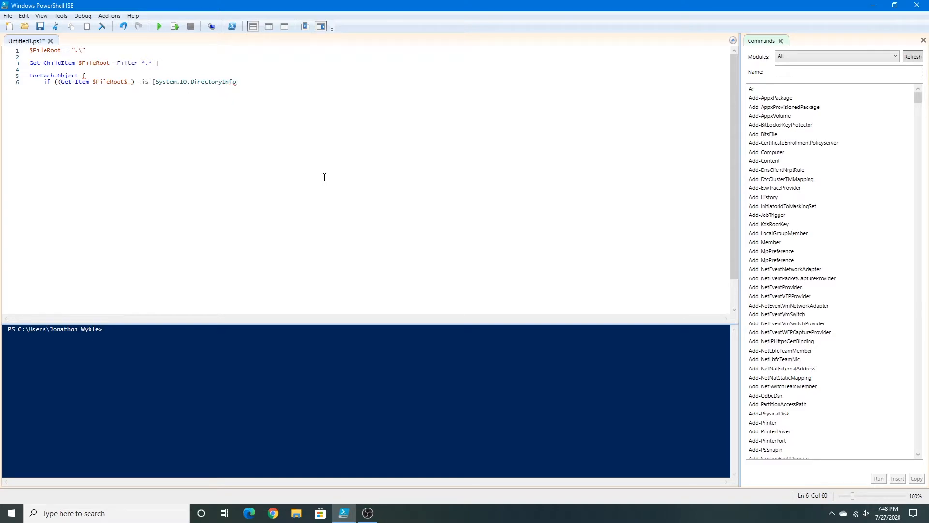
type("]")
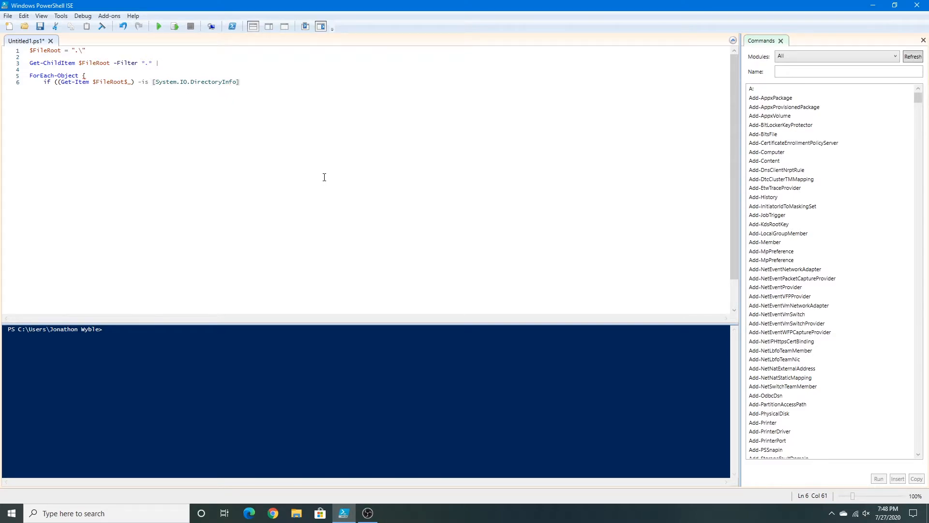
type(") {")
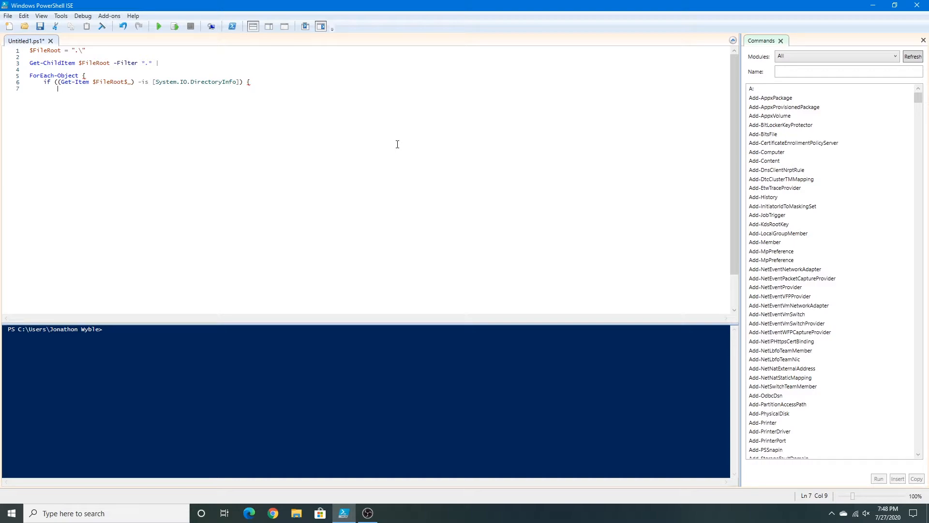
- Assign $ExpectedResource = Get-Content on $FileRoot$_\FileSet\FileTest.expected.result
type("$ex")
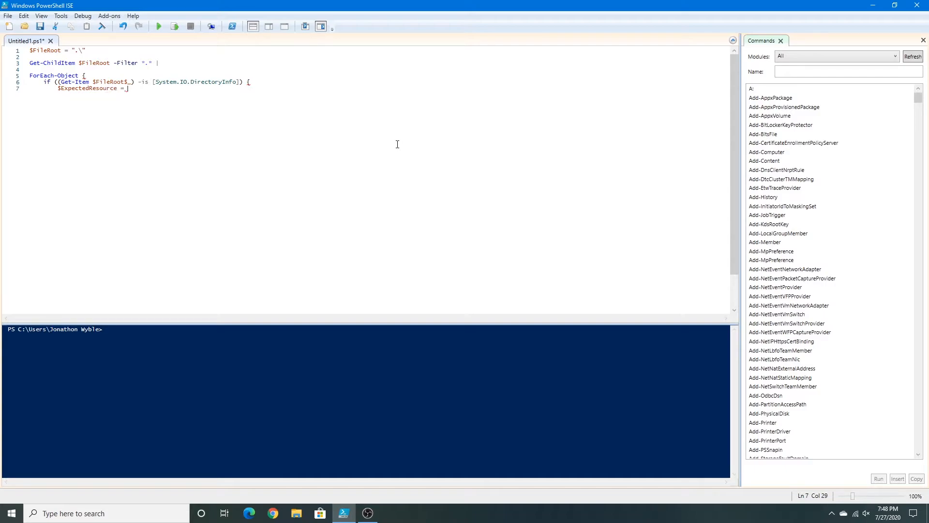
type("Get-Content")
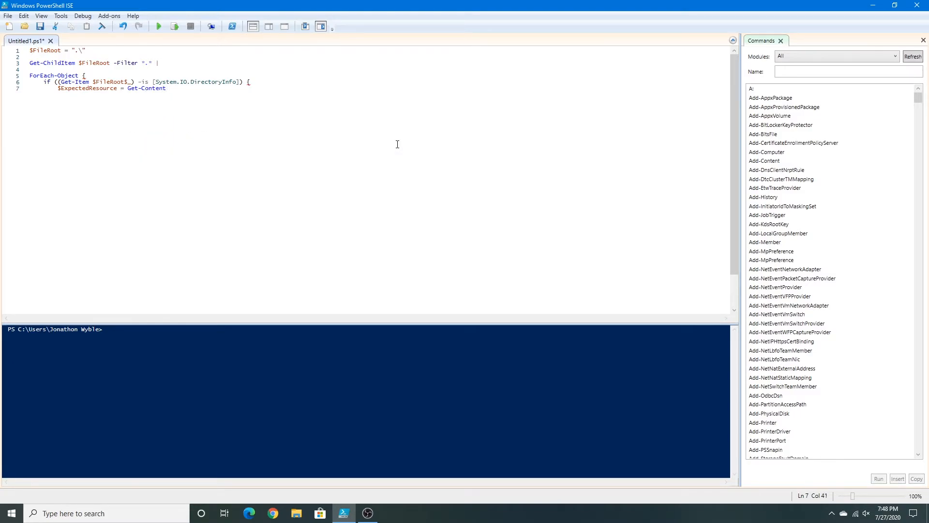
type("$FileRoot$_\\")
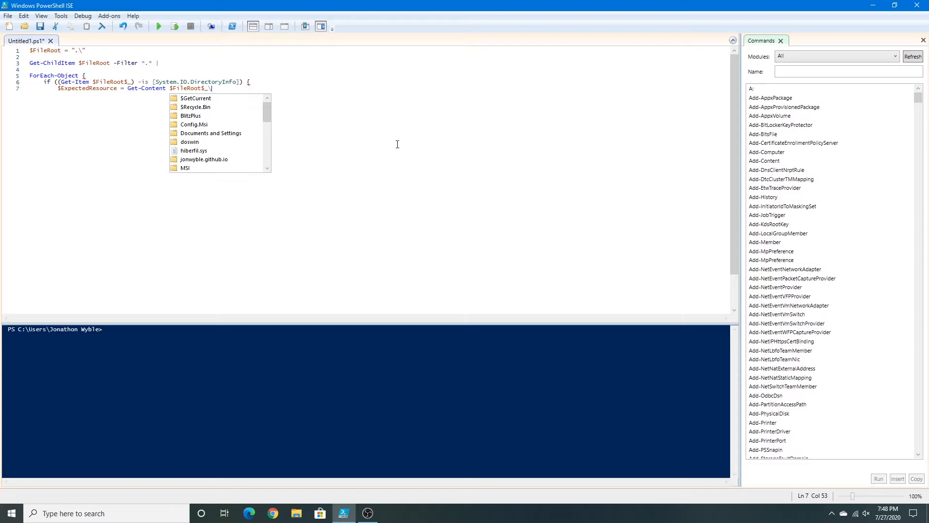
type("FileSet\\")
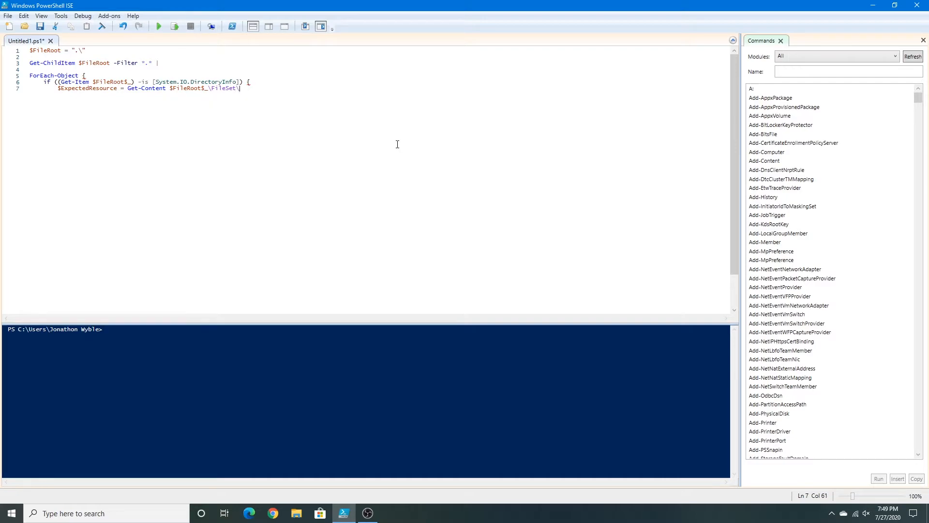
type("Filt")
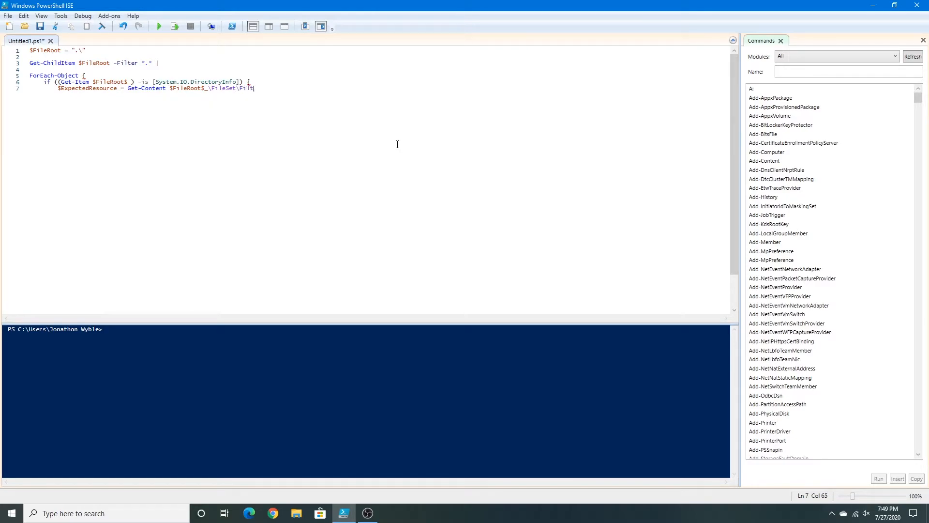
key("Backspace")
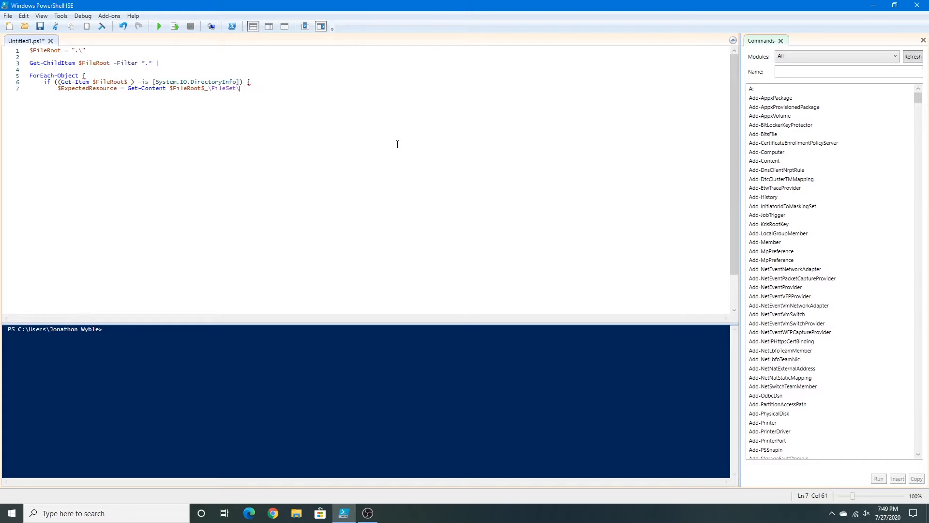
type("FileTes")
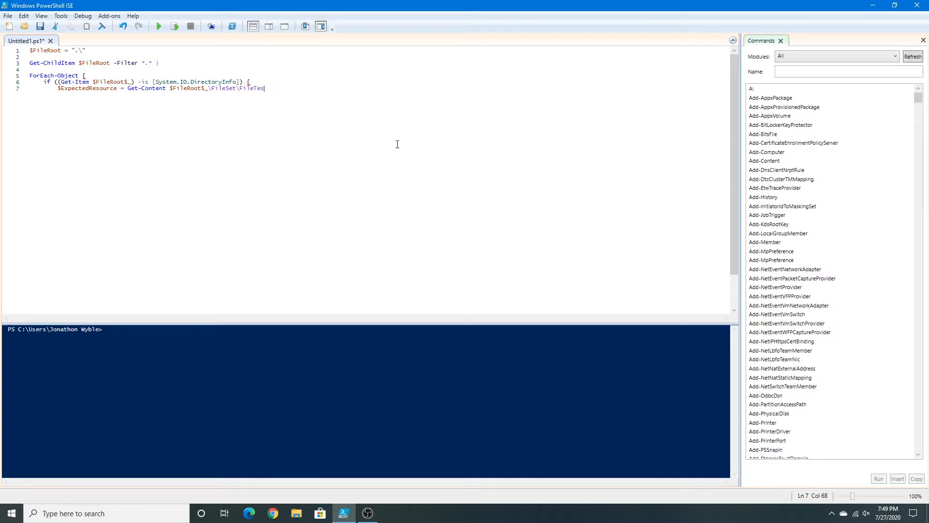
type("t")
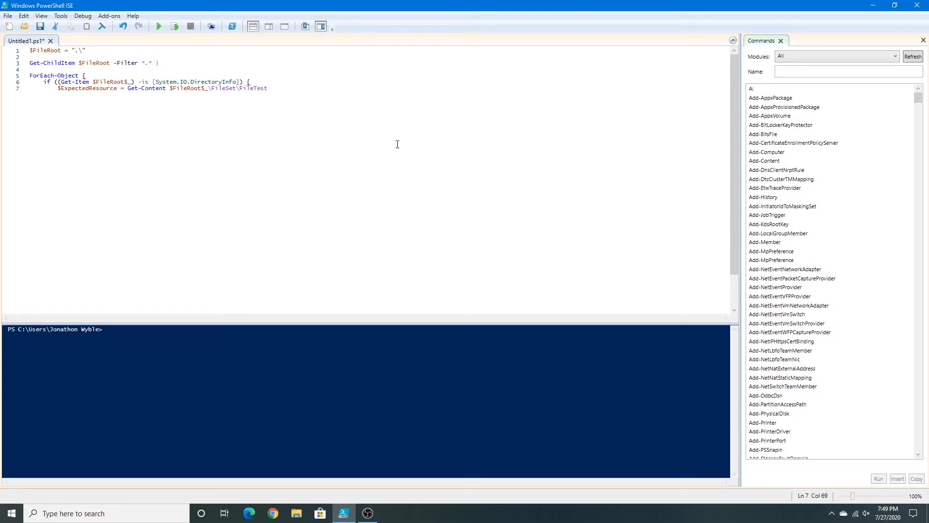
type(".")
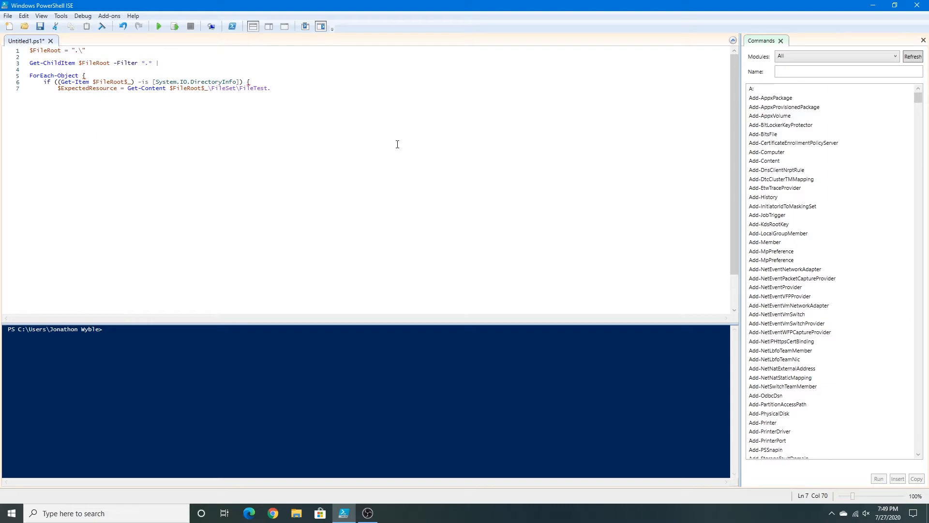
type("expected.re")
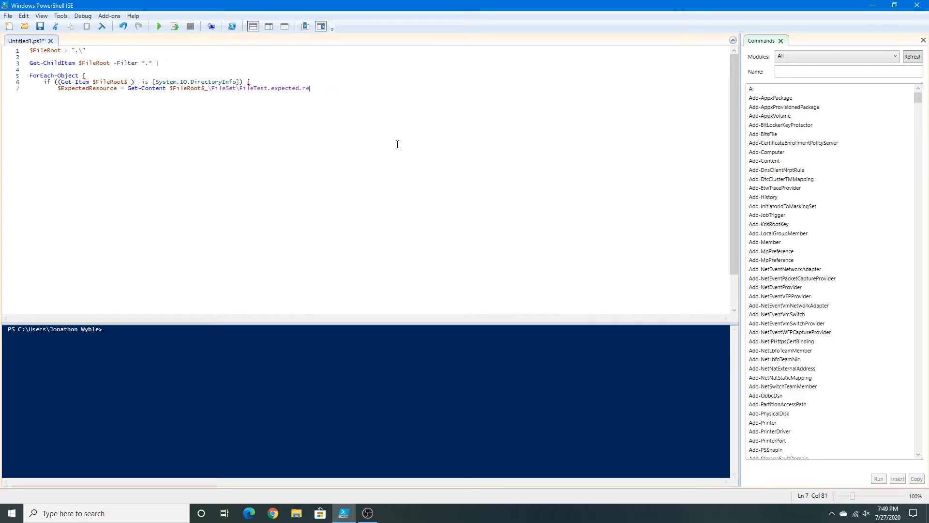
type("sult")
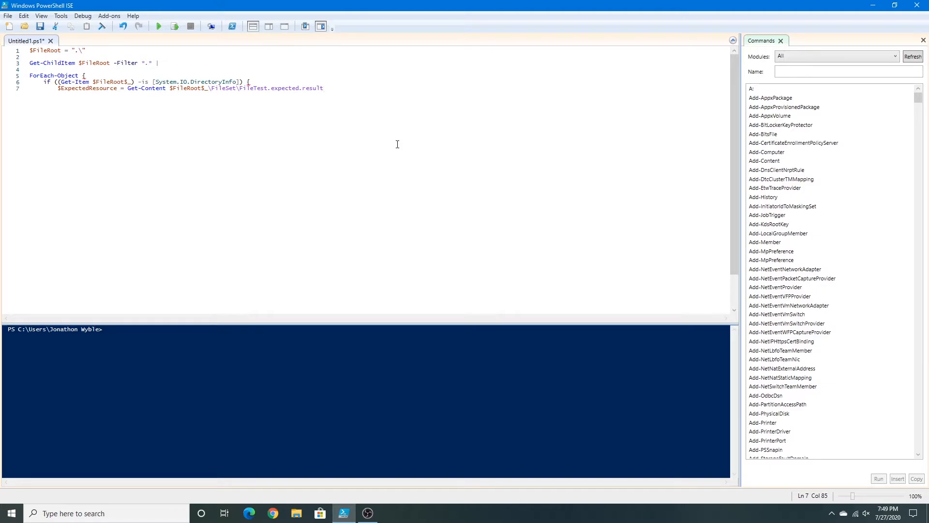
key("Return")
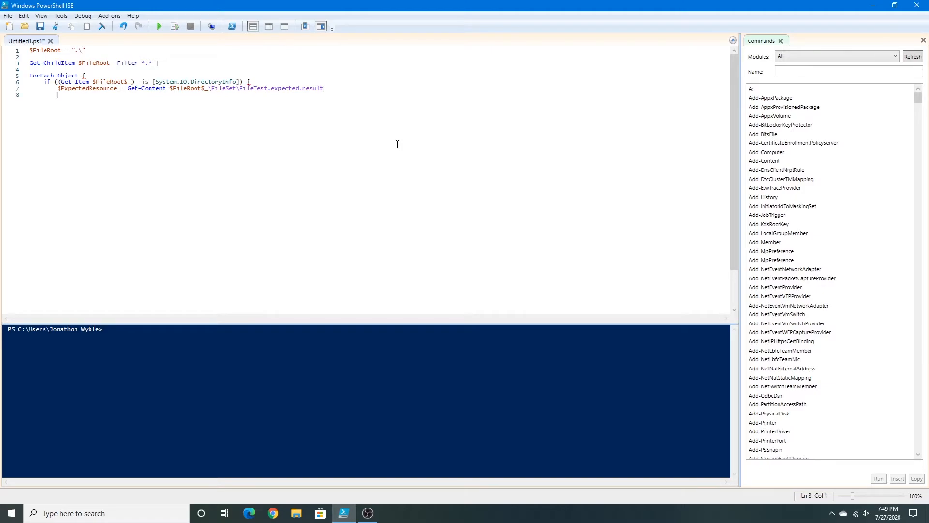
- Assign $GeneratedResource = Get-Content on $FileRoot$_\FileSet\FileTest.result.json
type("$")
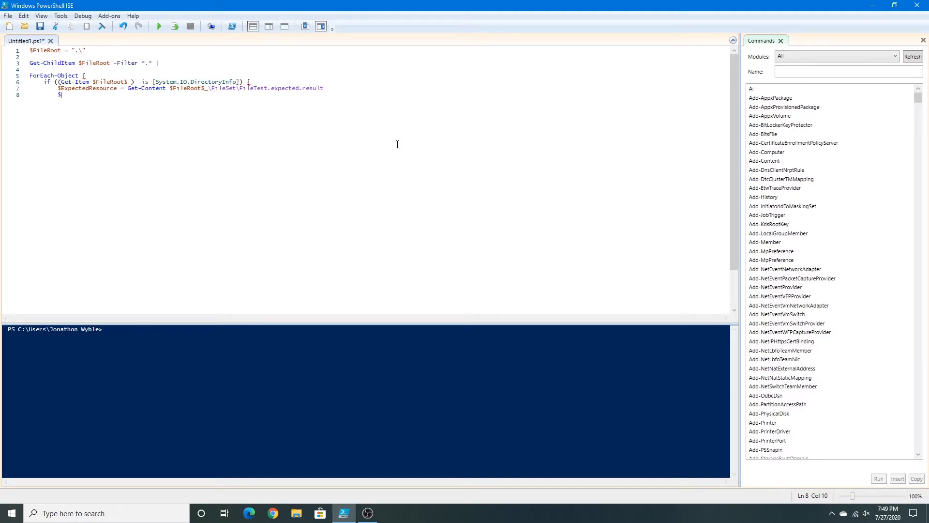
type("$GeneratedR")
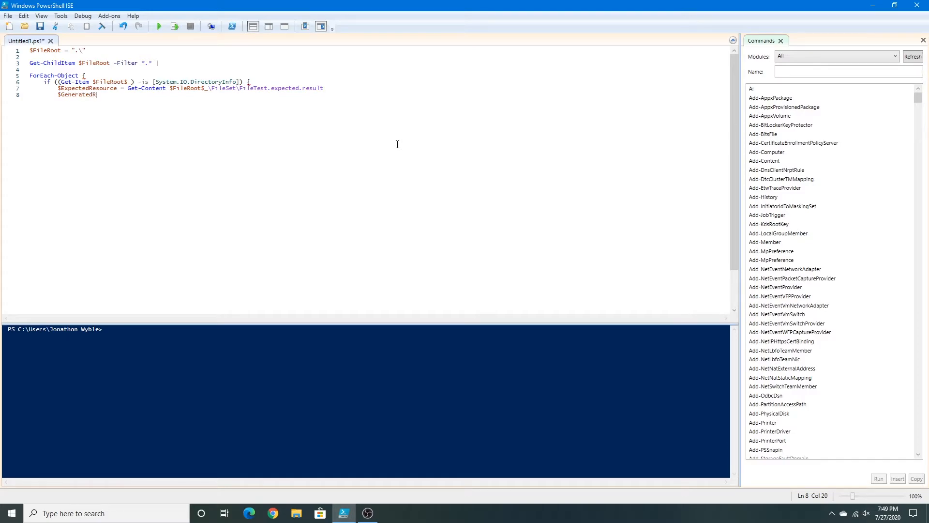
type("esource =")
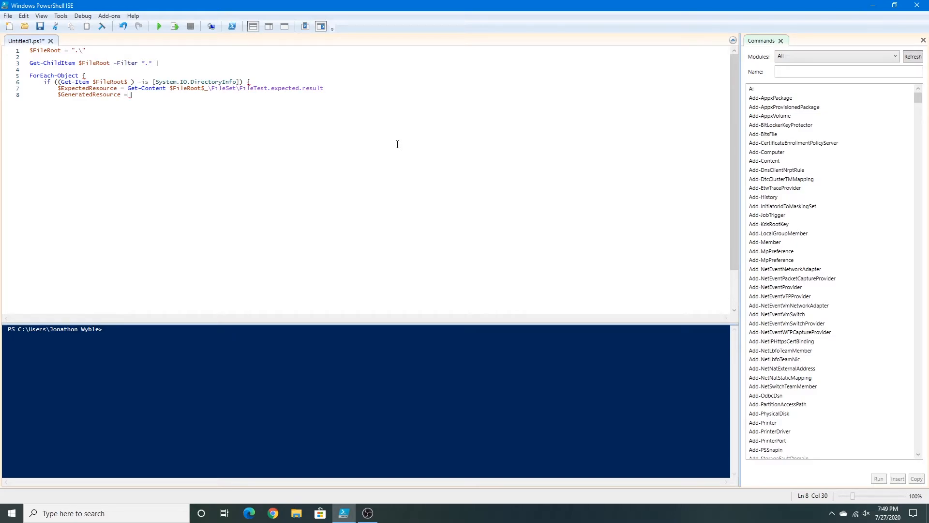
type("Get-C")
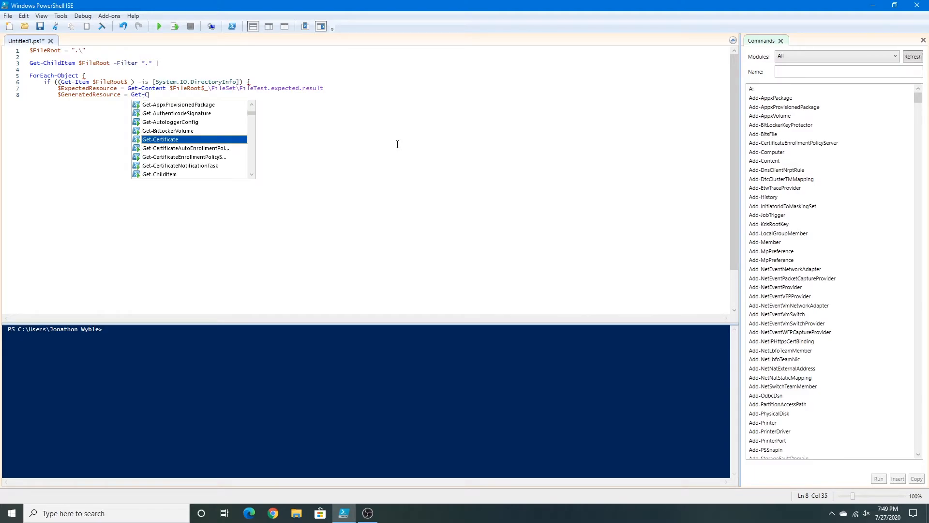
type("ontent $FileRoot")
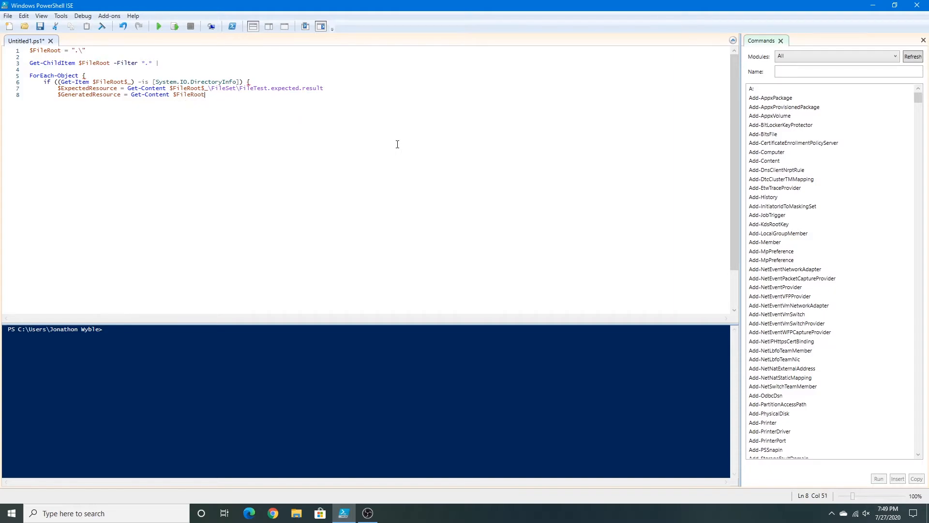
type("\\")
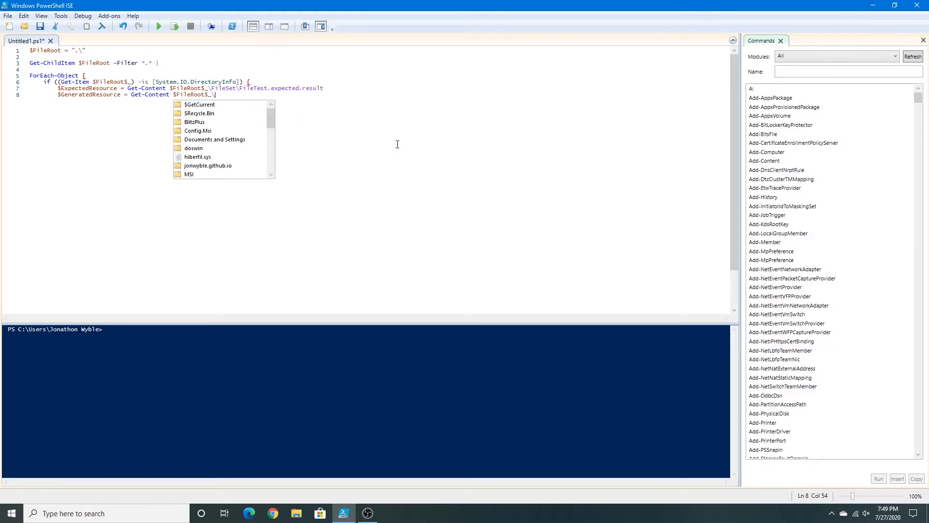
type("FileSet\\F")
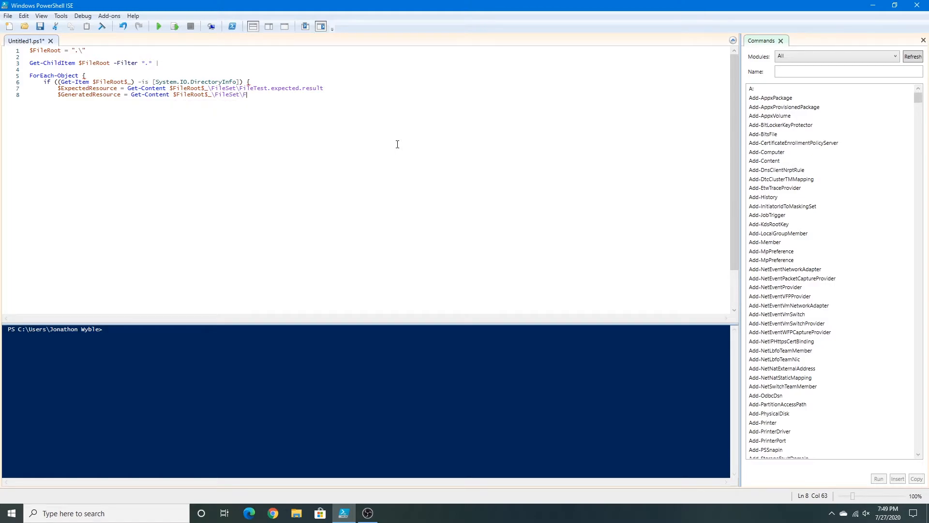
type("ilt")
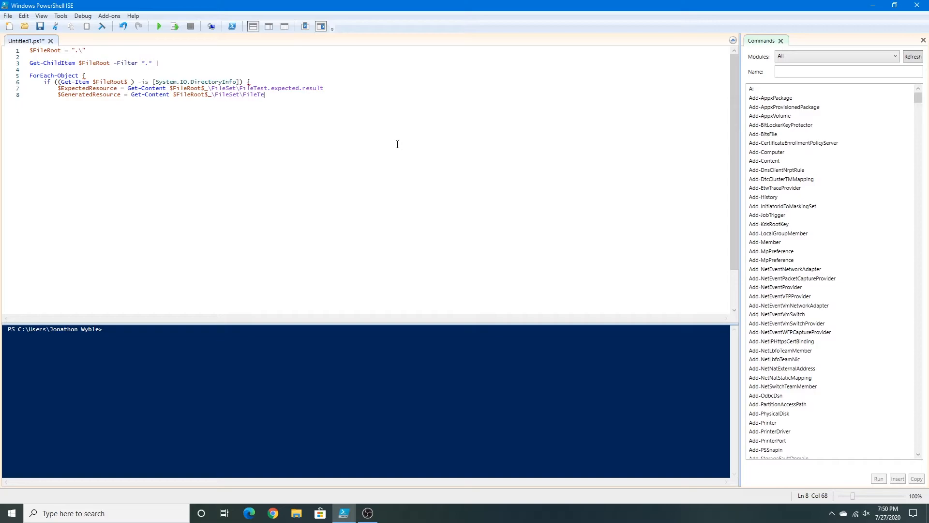
type("st")
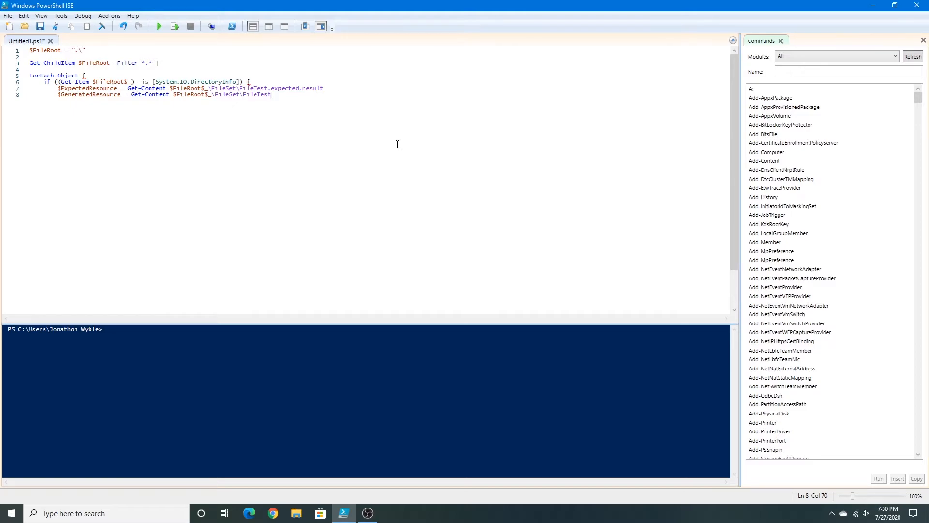
type(".r")
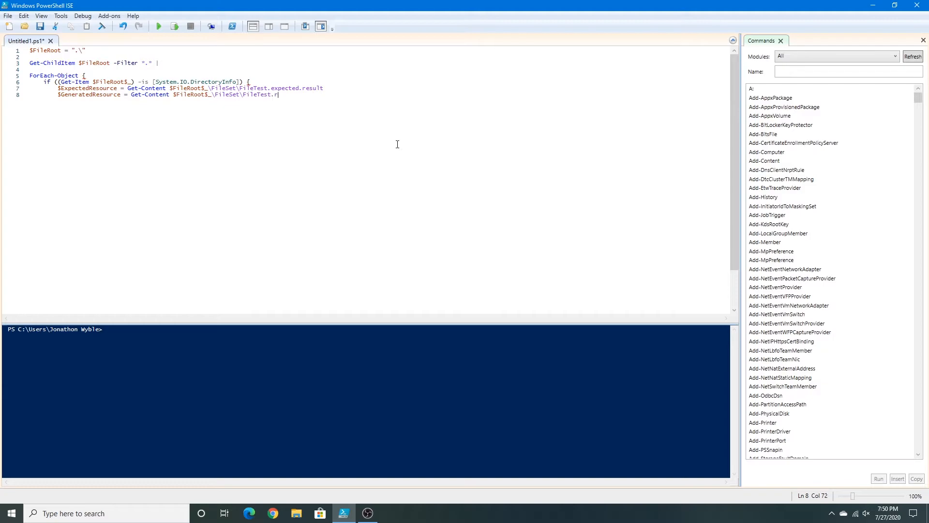
type("esult.")
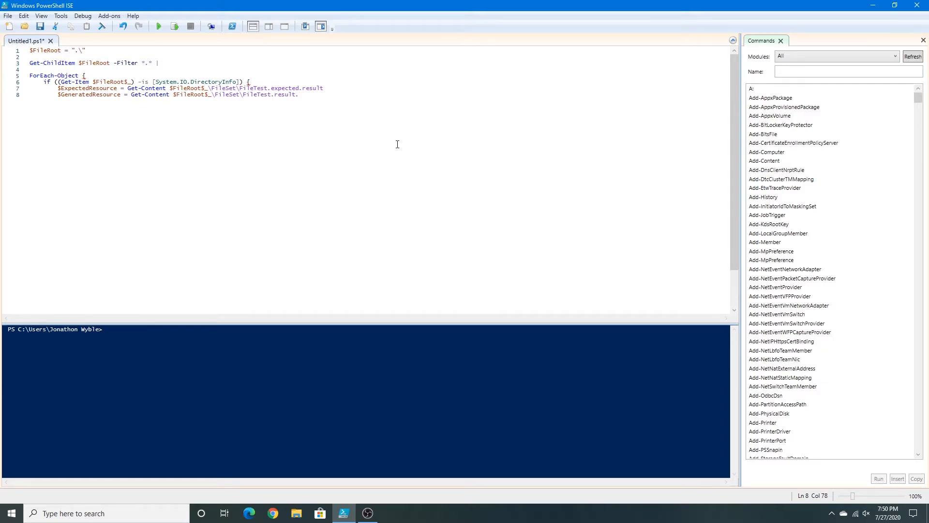
type("json")
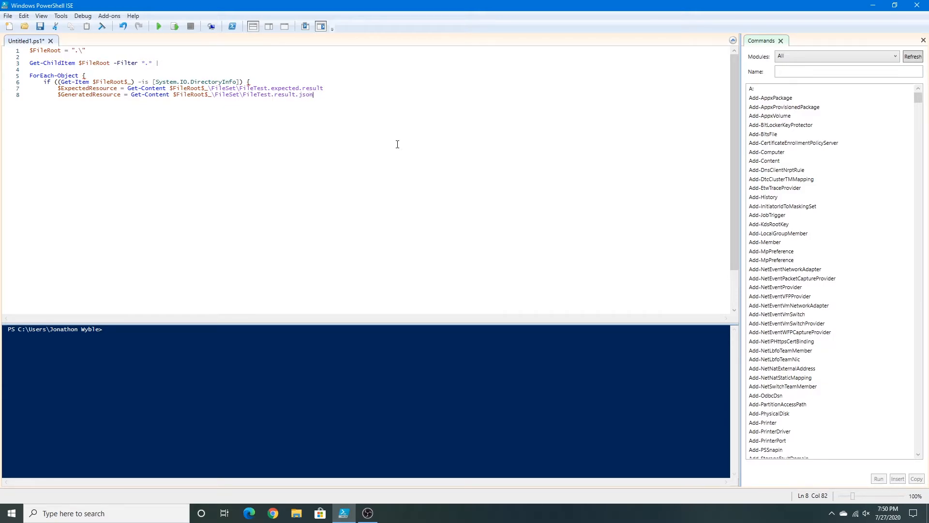
mouse_move(446, 137)
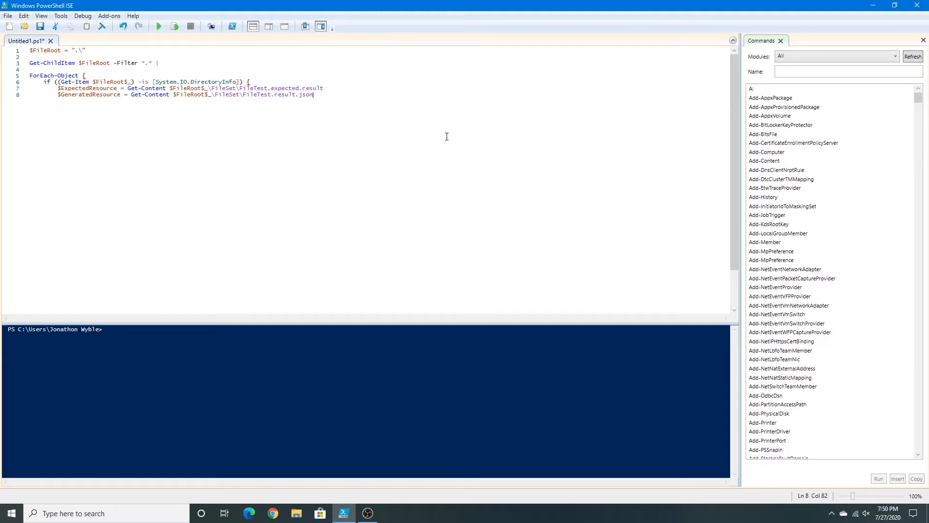
mouse_move(471, 164)
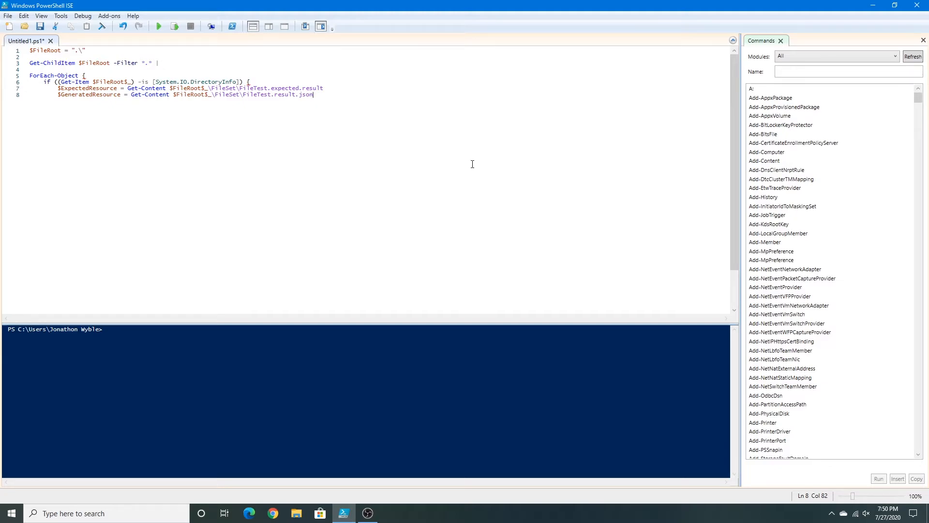
mouse_move(524, 221)
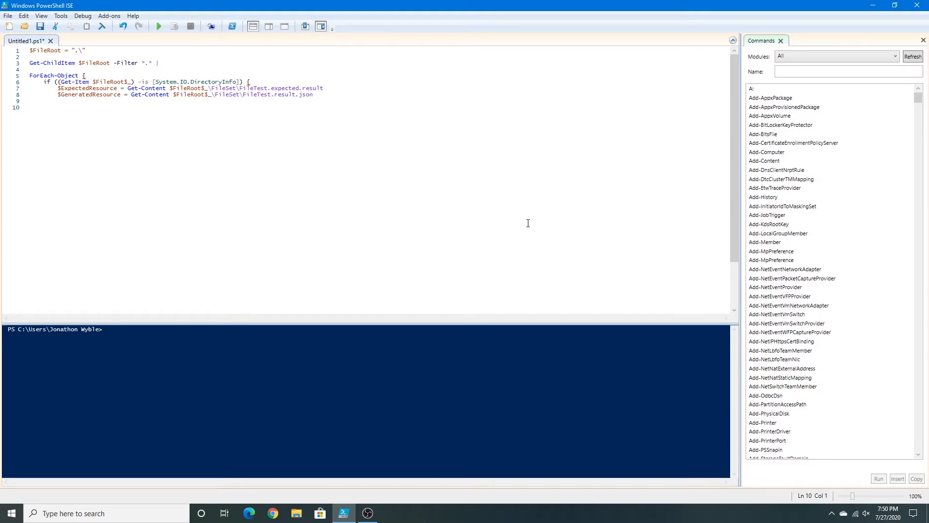
mouse_move(362, 209)
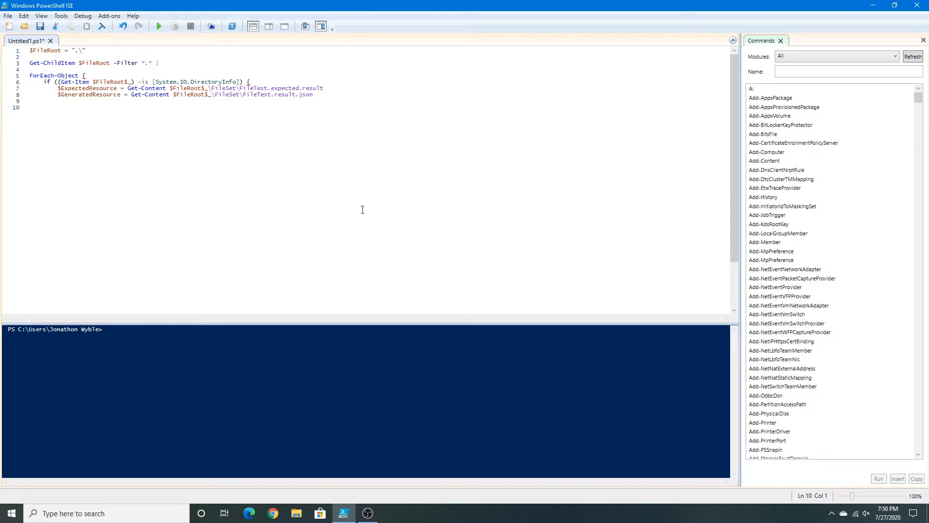
mouse_move(294, 192)
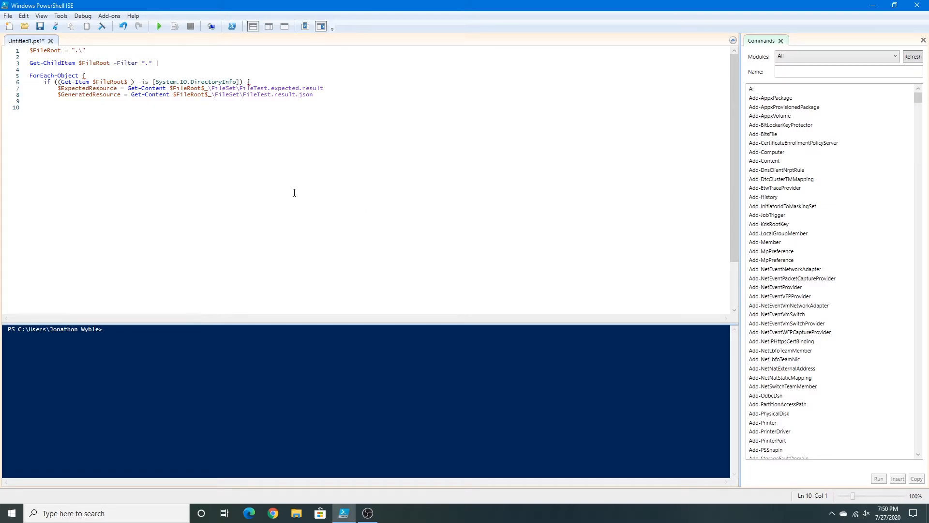
- Write if ($GeneratedResource -eq $ExpectedResource) { with an indented body line
type("if (")
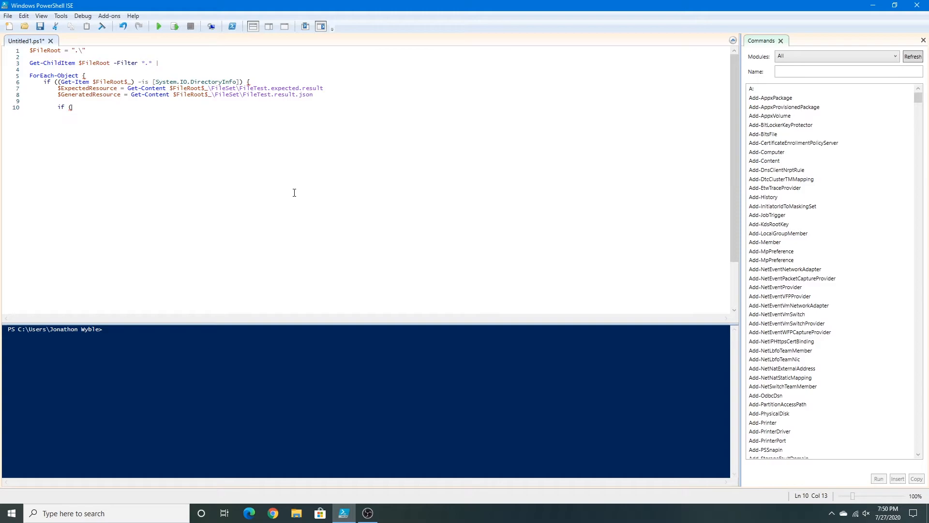
type("$Gen")
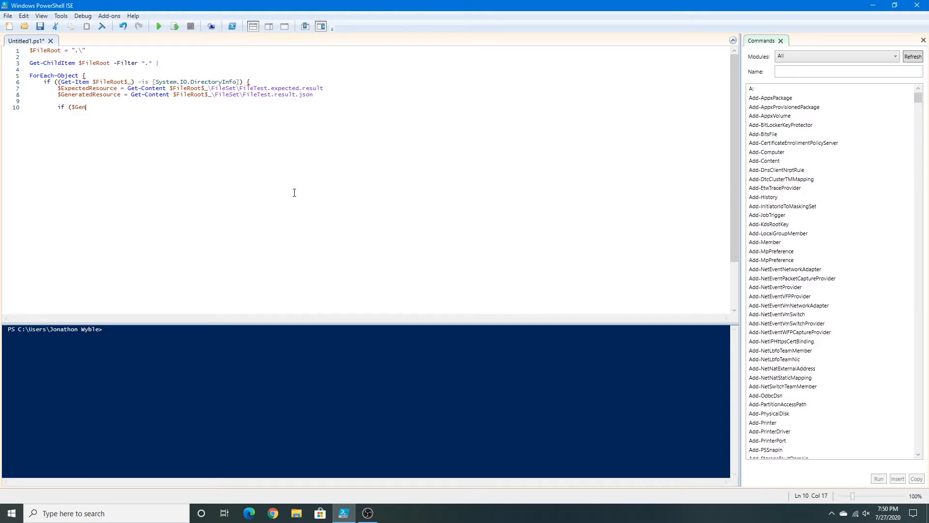
type("eratedResou")
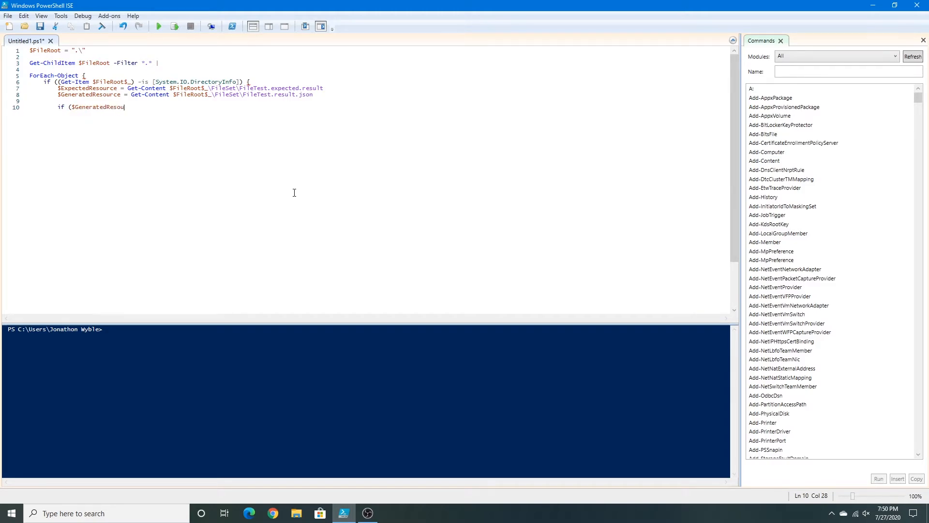
type("rce")
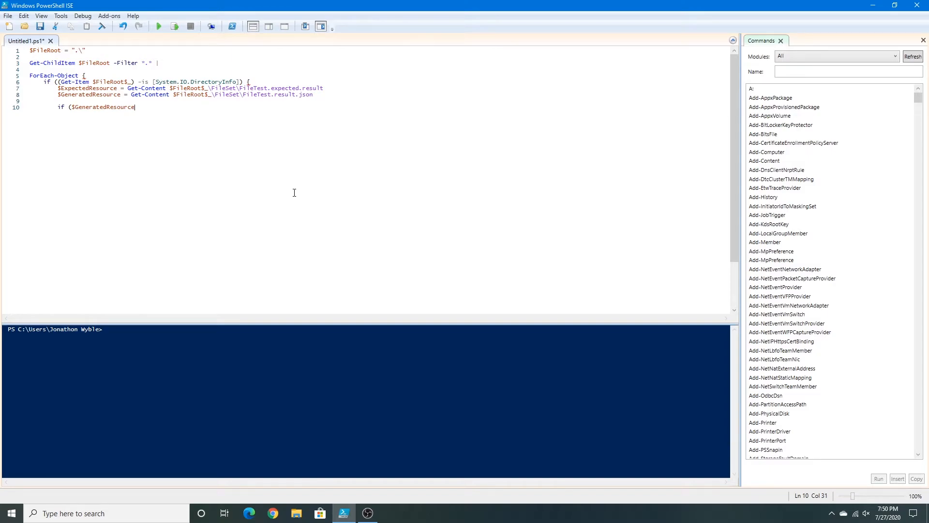
type("-")
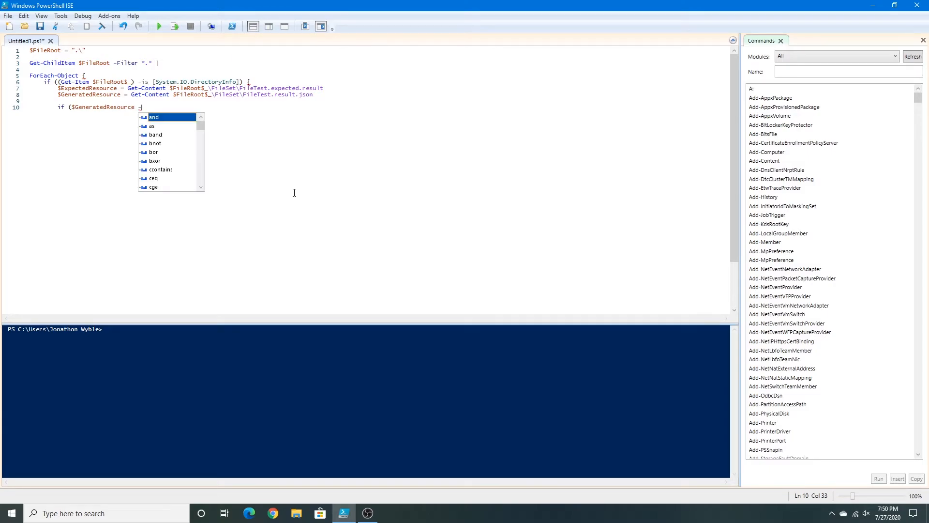
type("eq")
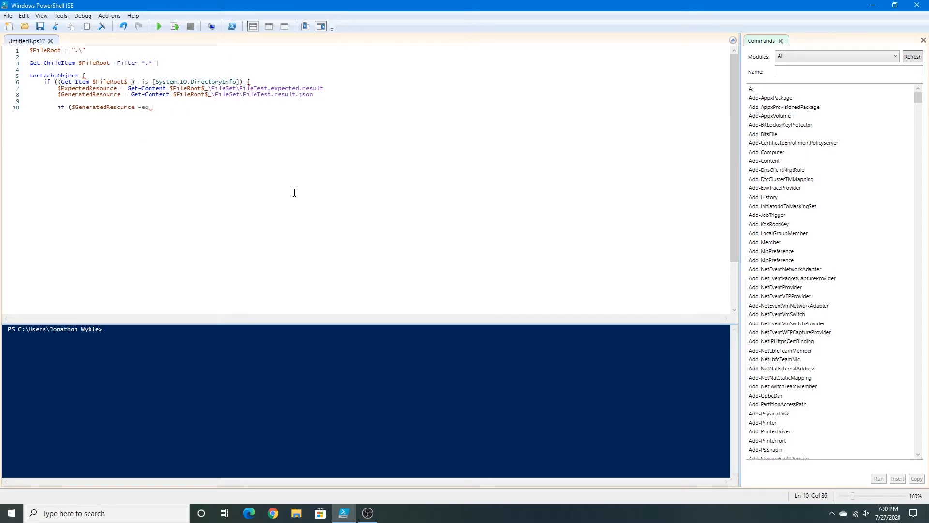
type("$Exp")
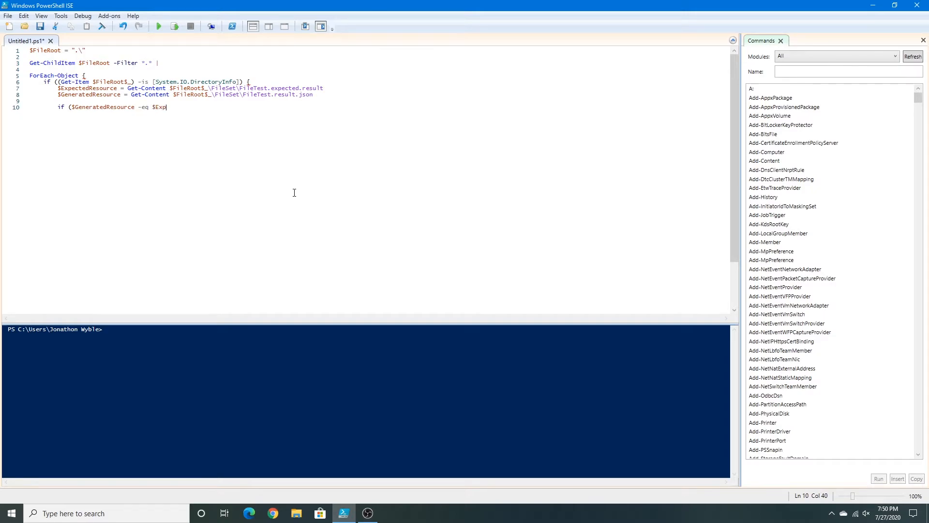
type("ectedResour")
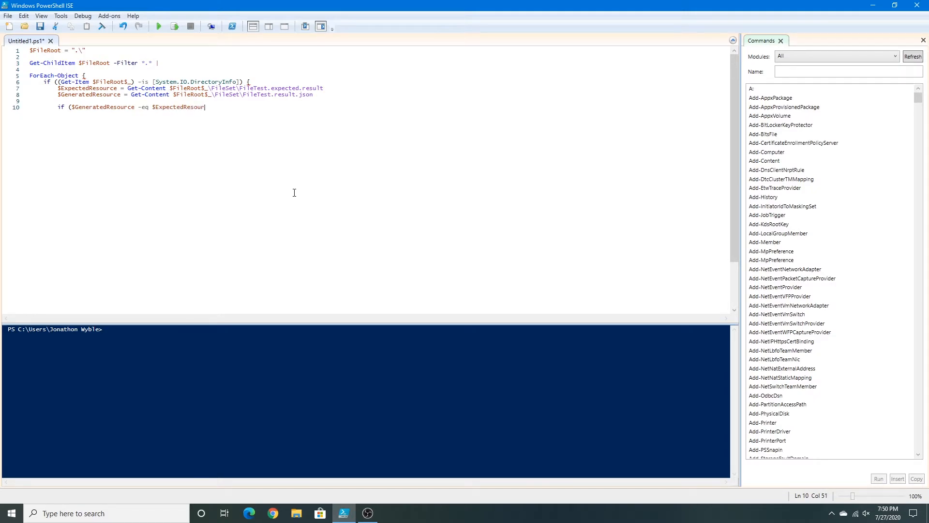
type("ce)")
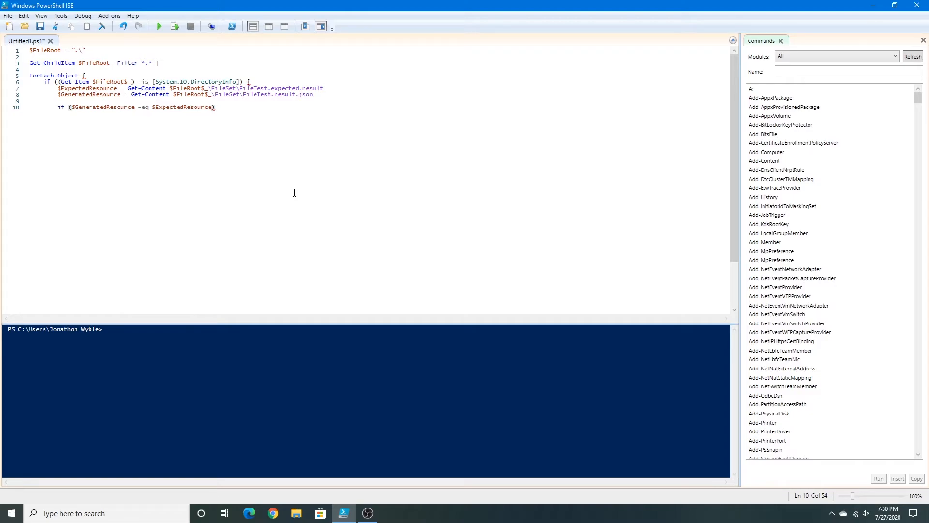
mouse_move(389, 197)
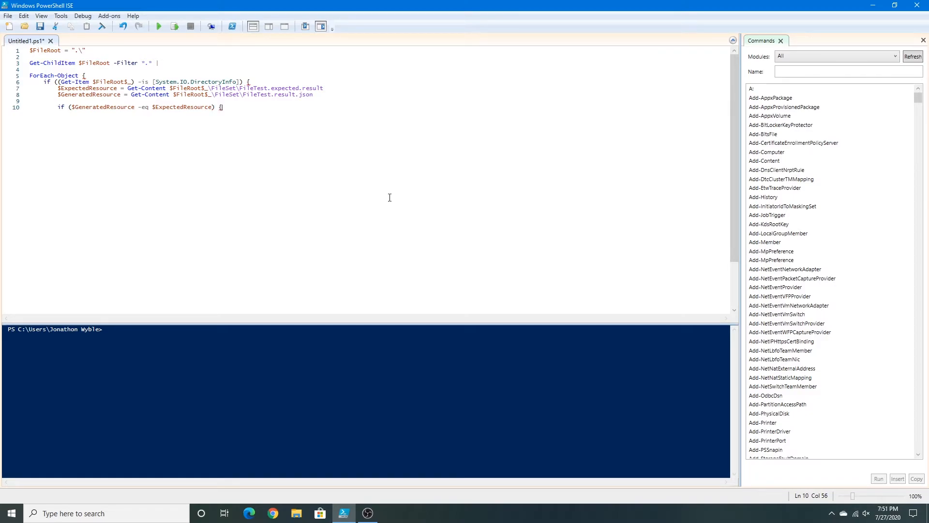
key("Return")
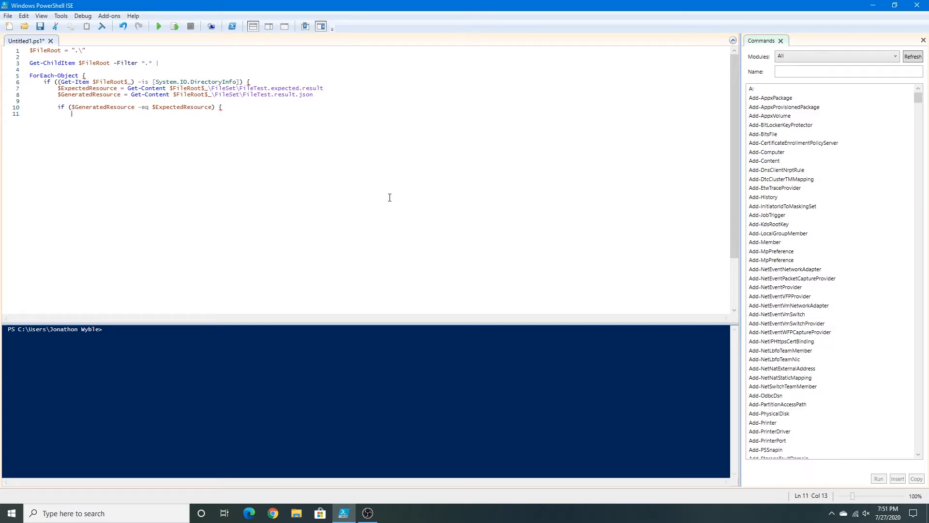
- Add Remove-Item $FileRoot$_\FileTest.result.json for the matching case
type("R")
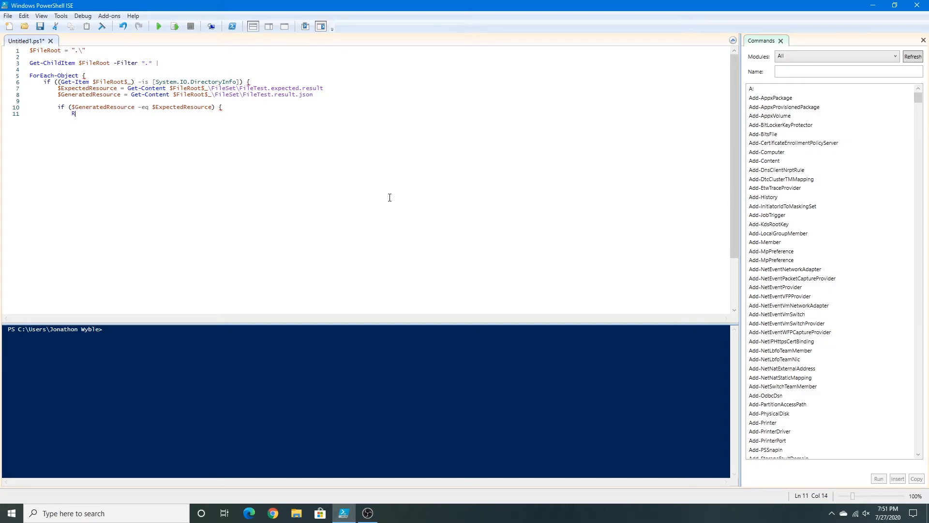
type("Remove-Item $FileRoot")
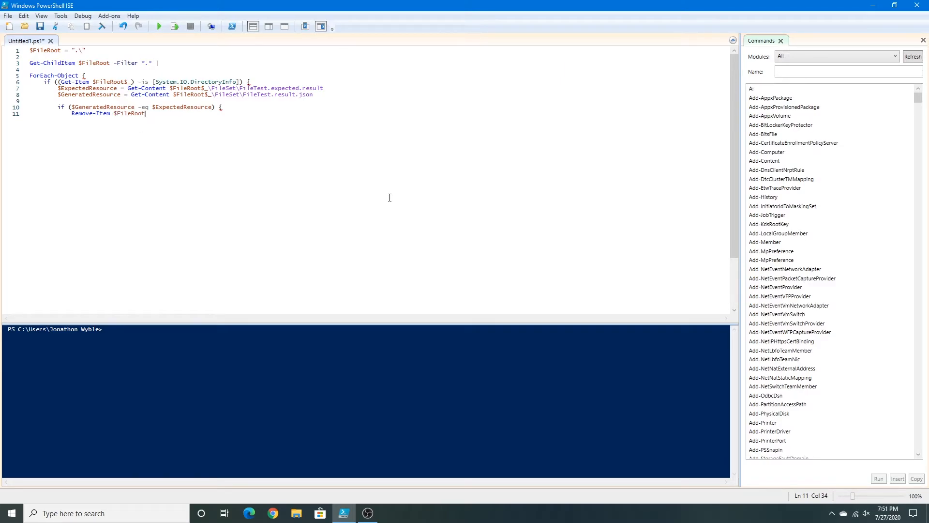
type("_\\")
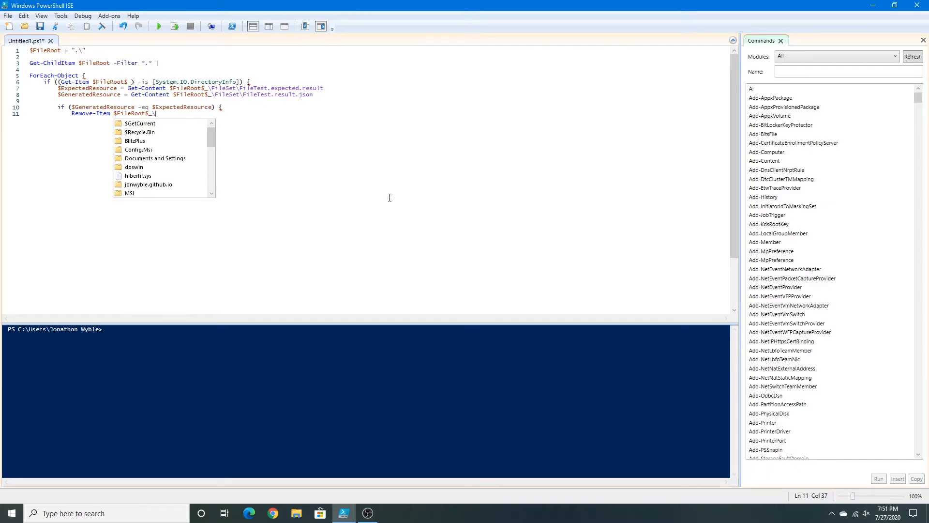
type("Filt")
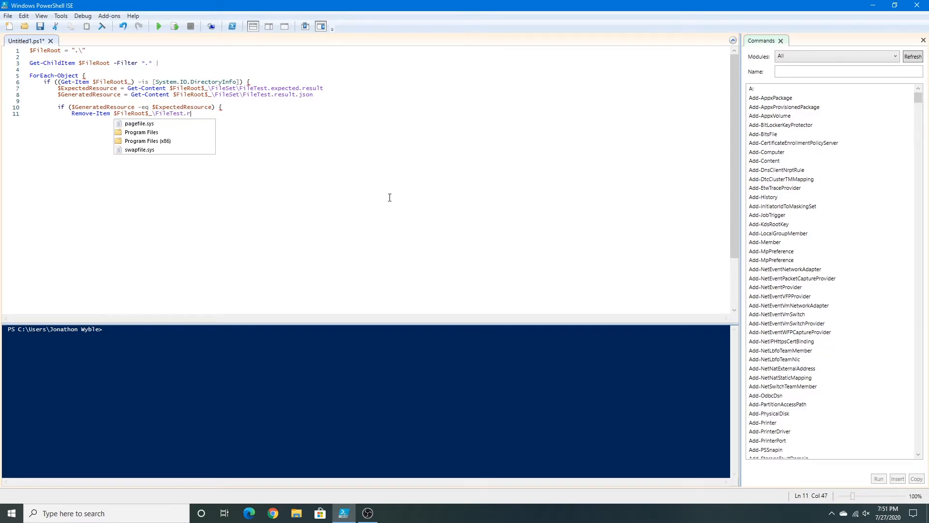
type("esult.")
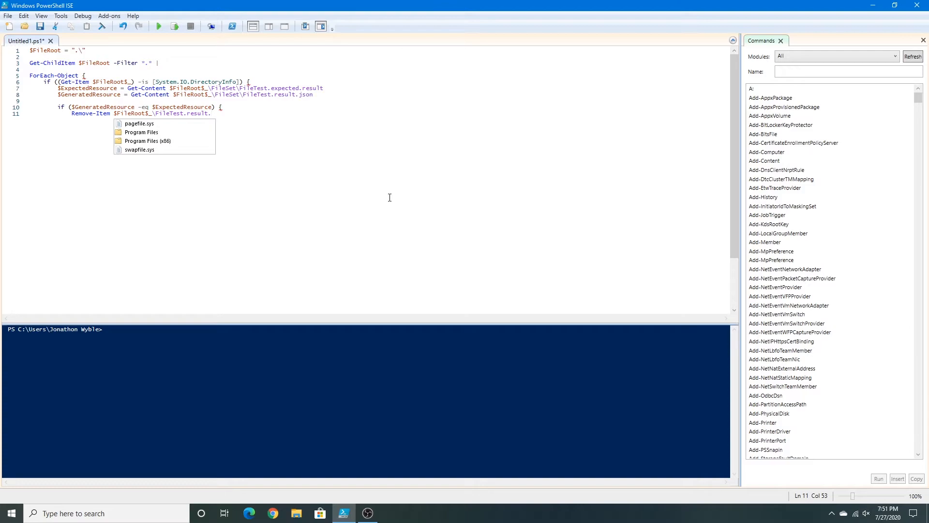
type("json")
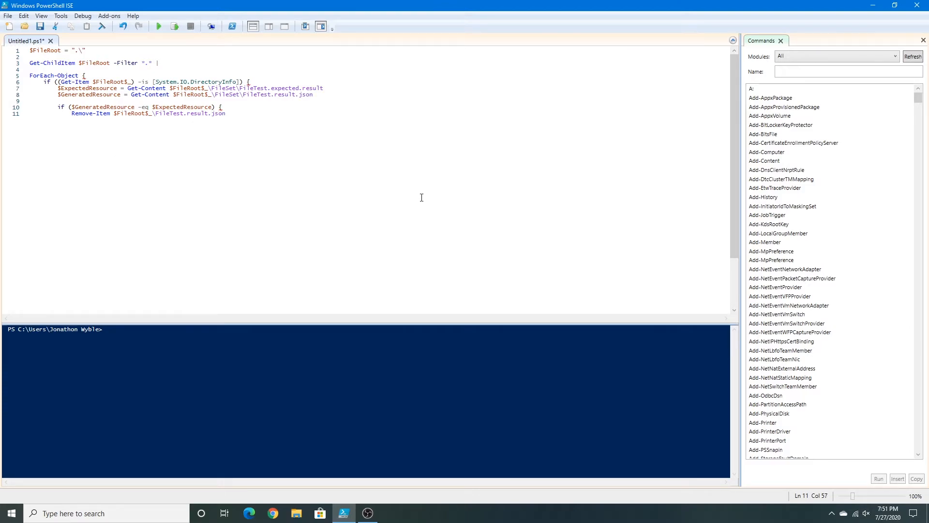
key("Return")
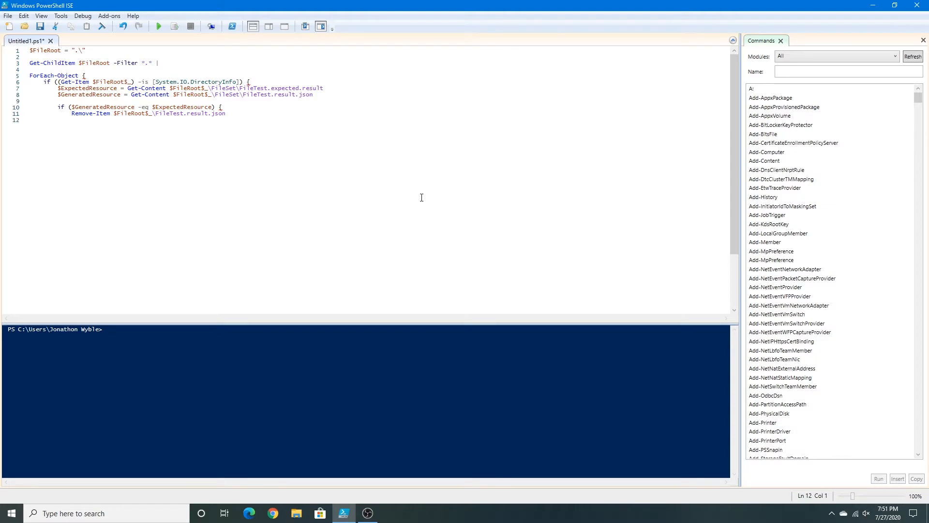
- Output "" and "OK", then close the if block
type("\"\"")
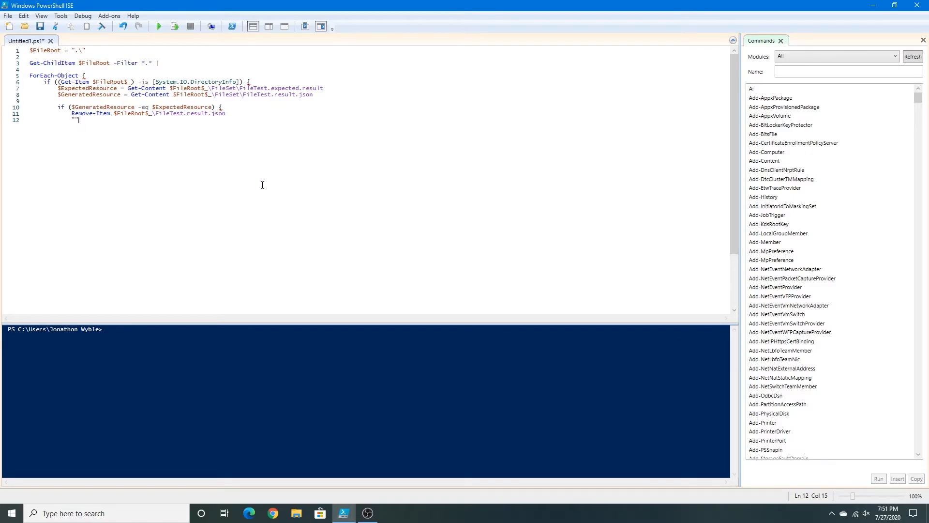
key("Enter")
type("}")
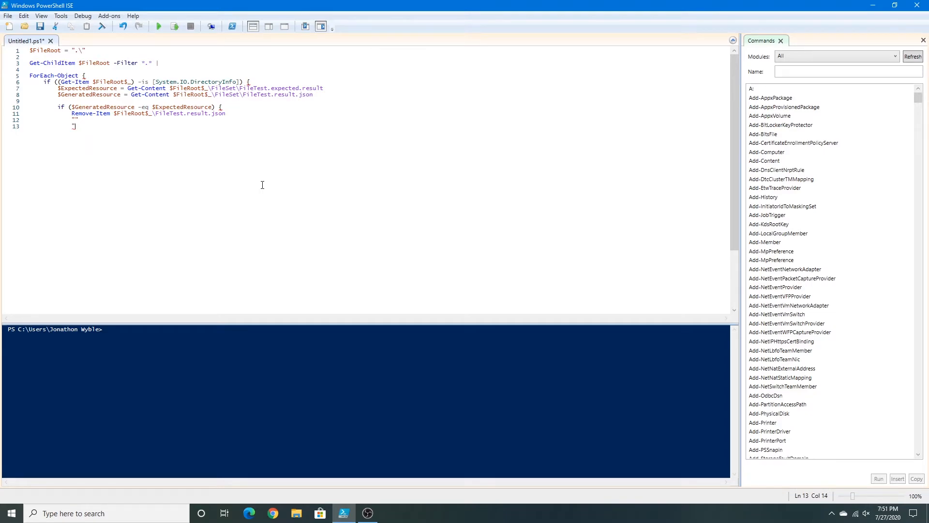
type("OK")
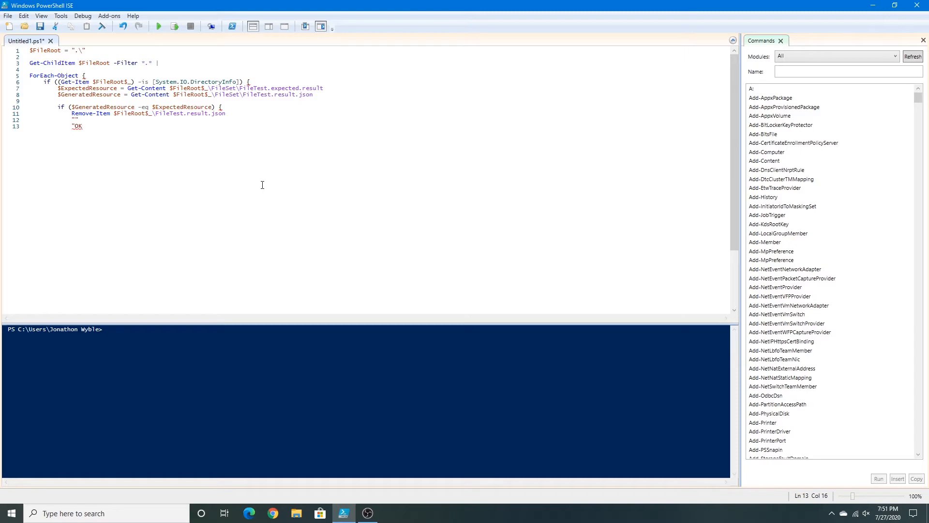
type("\"")
type("}")
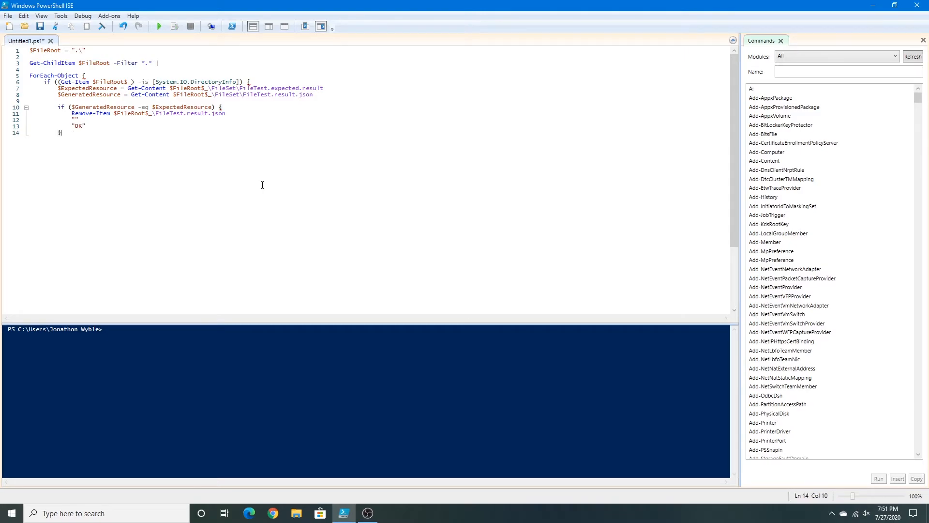
key("Return")
type("else {")
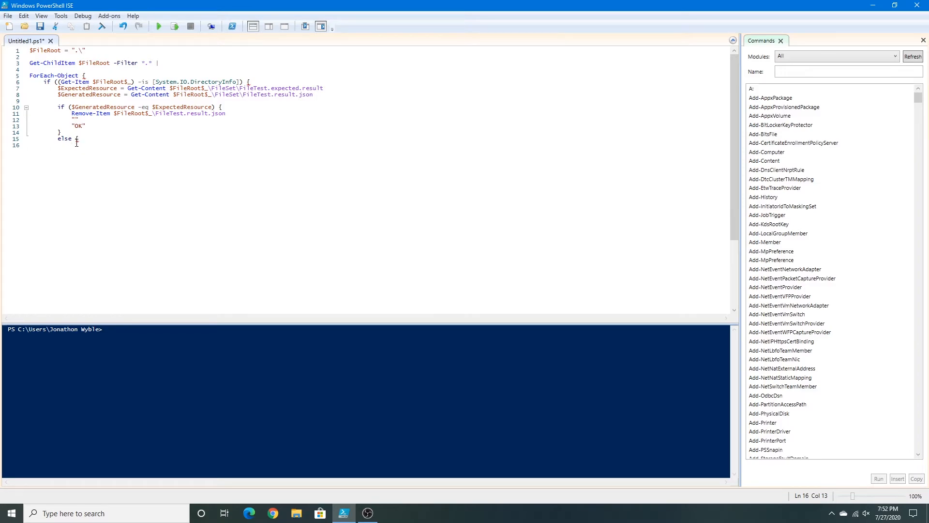
mouse_move(101, 167)
type("\"")
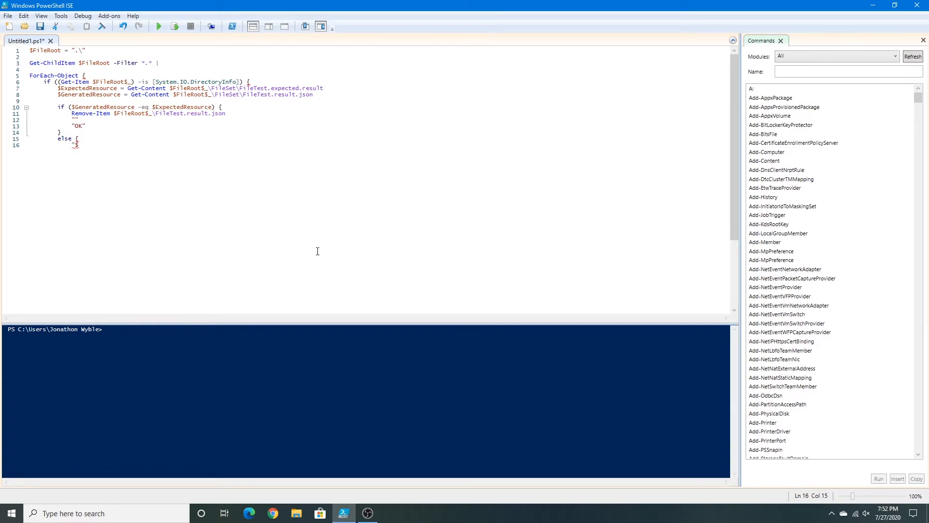
- In the else branch output "$GeneratedResource" and exit -1, then close the blocks
type("$Generate")
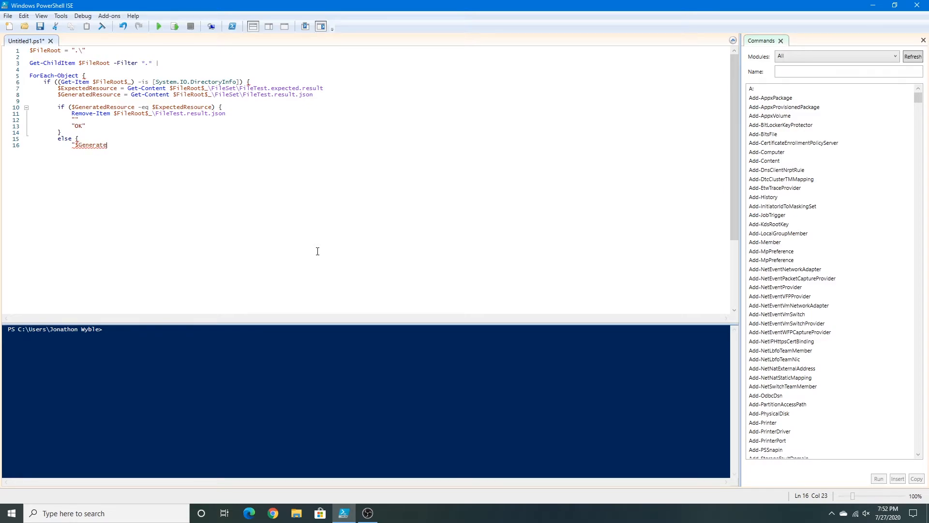
type("dResourc")
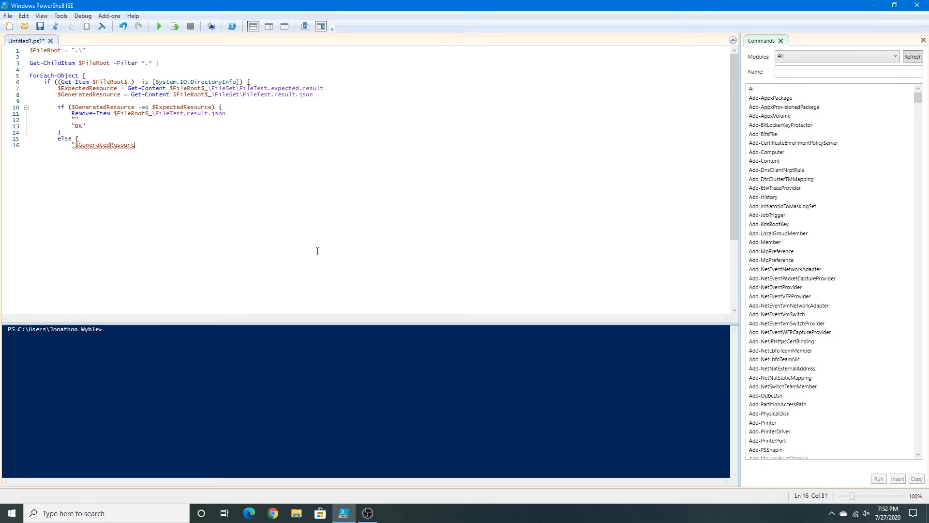
type("\"")
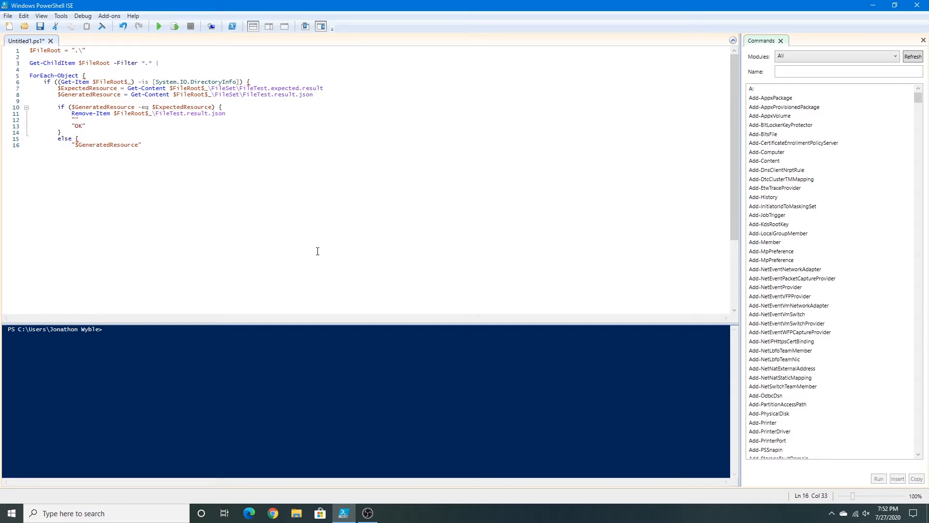
key("Return")
type("exit")
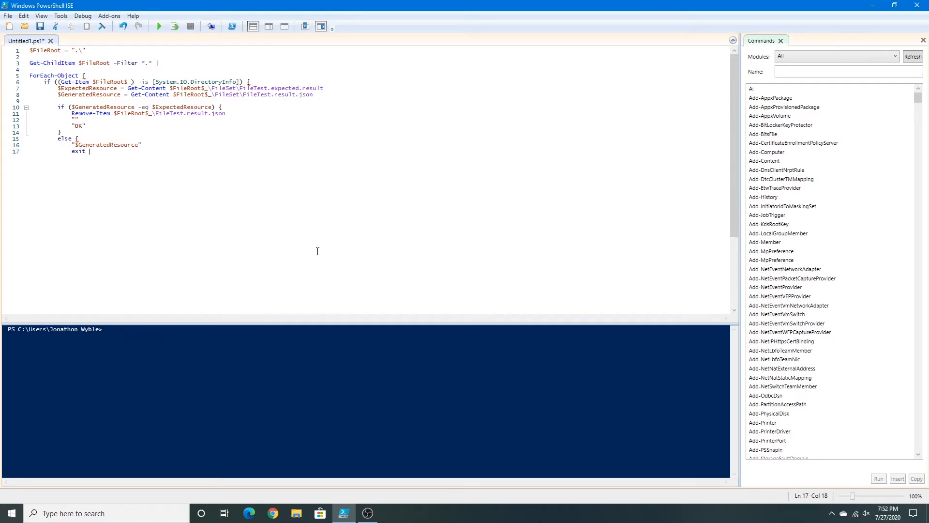
type("-1")
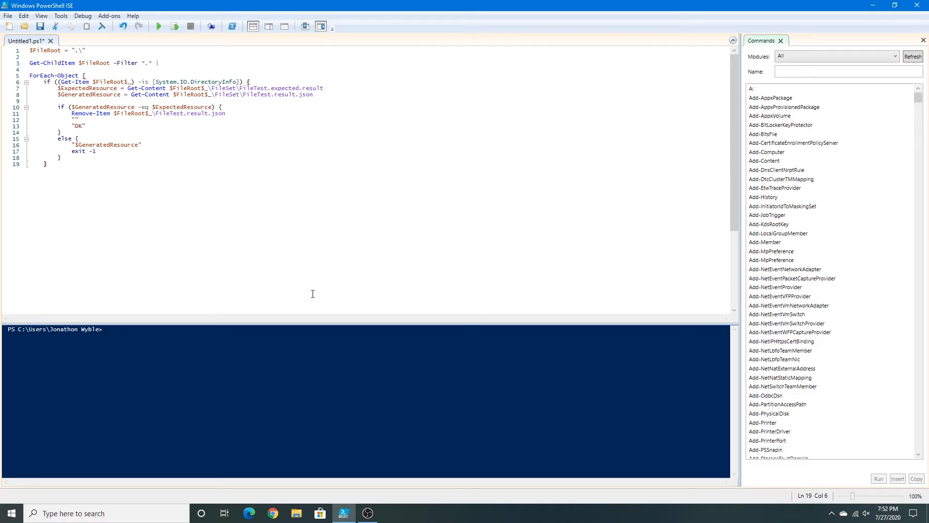
key("Return")
type("}")
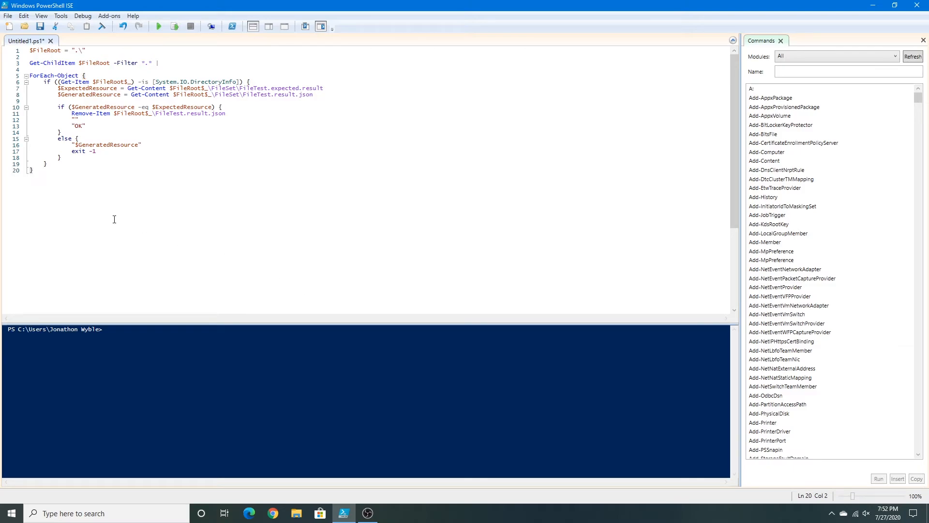
mouse_move(34, 145)
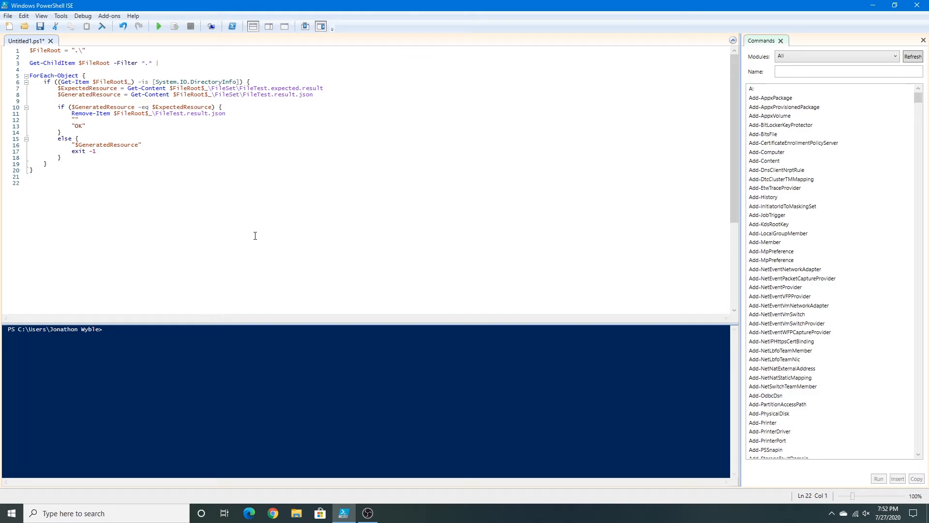
mouse_move(351, 261)
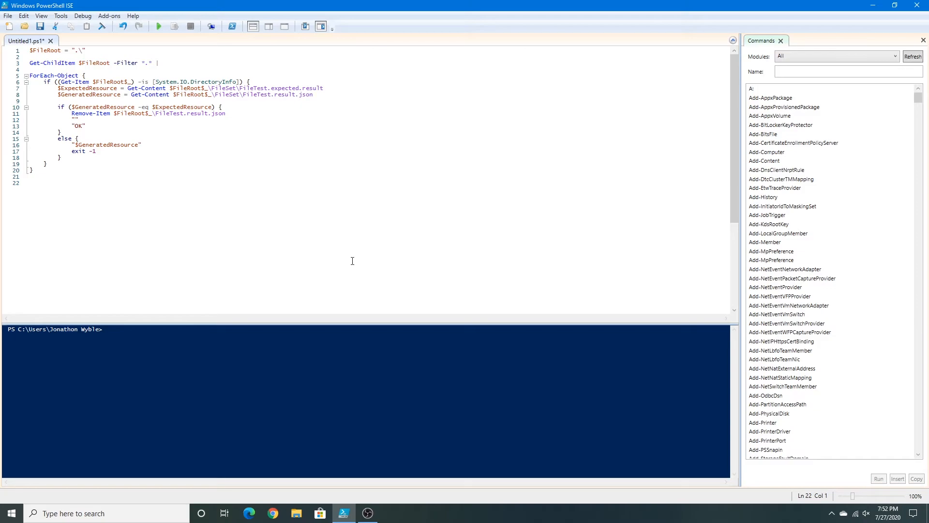
- End the script with exit 0 after the closed ForEach-Object block
type("exit |")
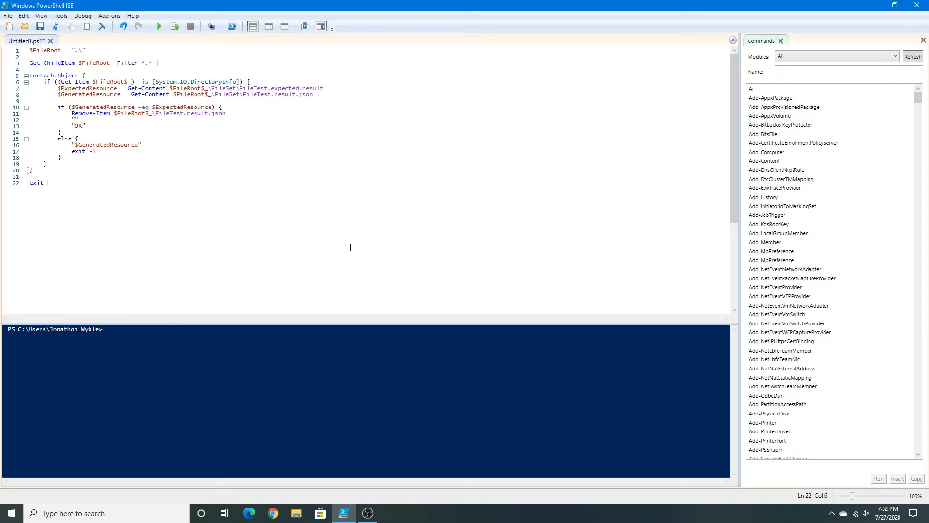
type("0")
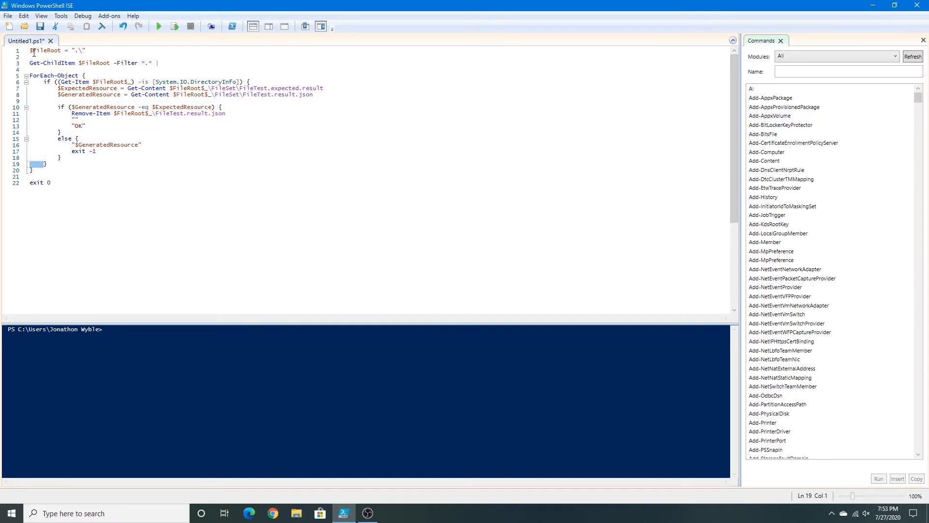
double_click(46, 51)
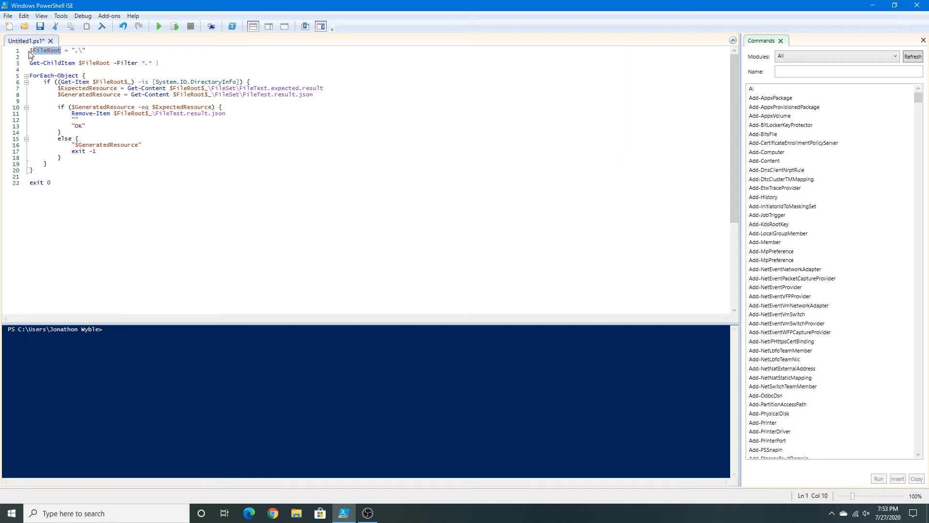
left_click(121, 203)
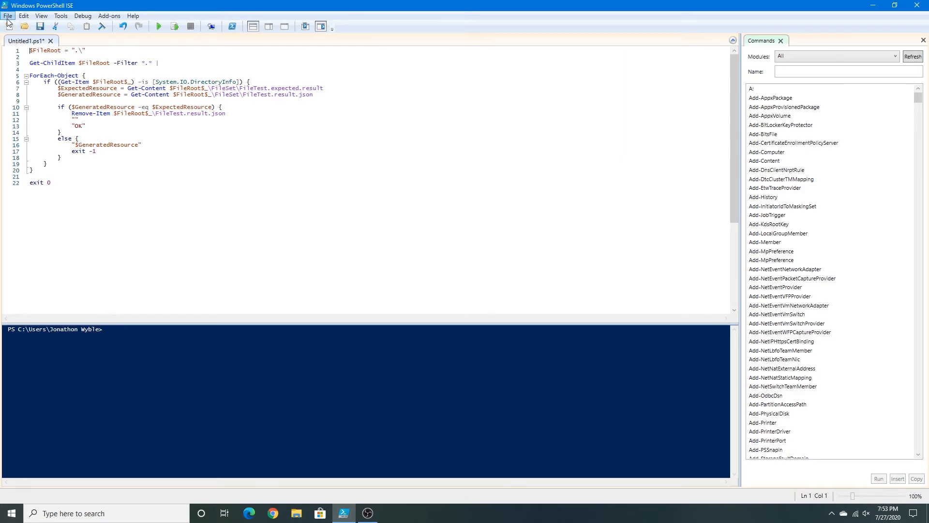
- Save the script via Save As as FileSetLauncher.ps1, keeping the PowerShell file type
left_click(8, 16)
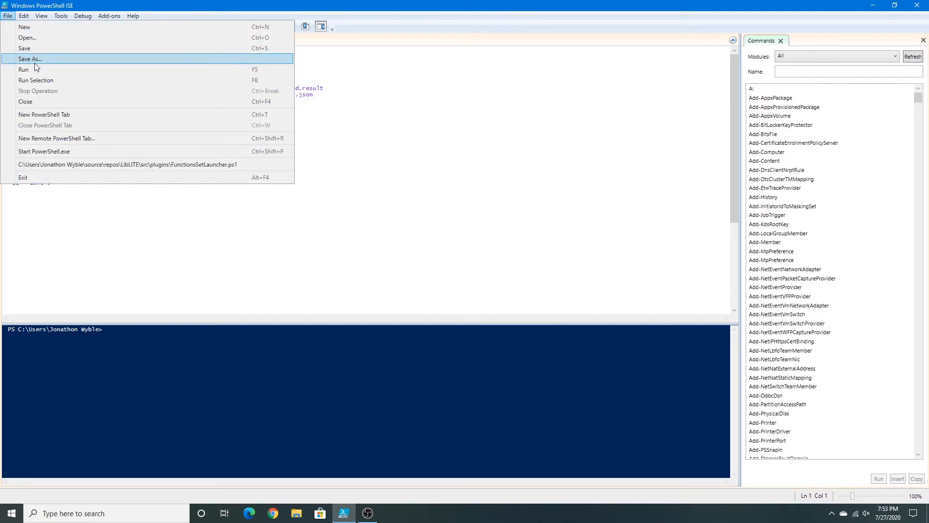
mouse_move(44, 63)
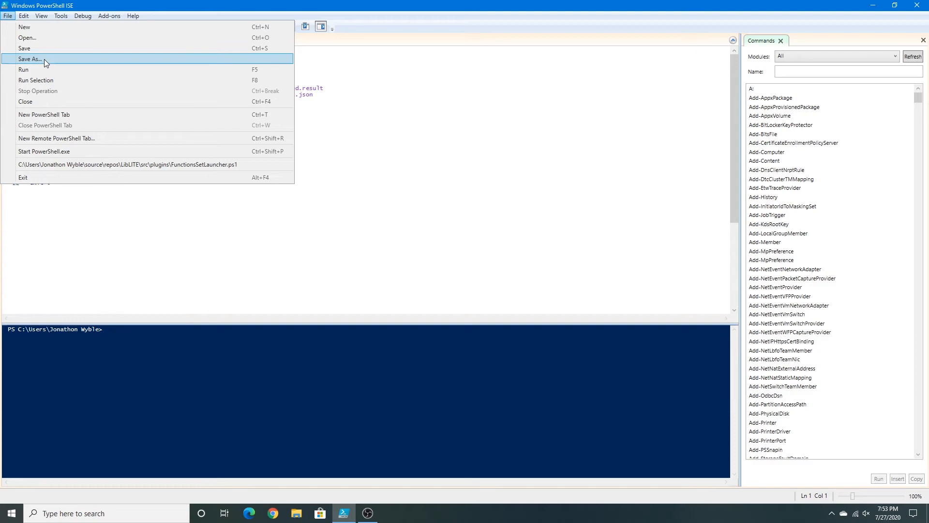
left_click(31, 59)
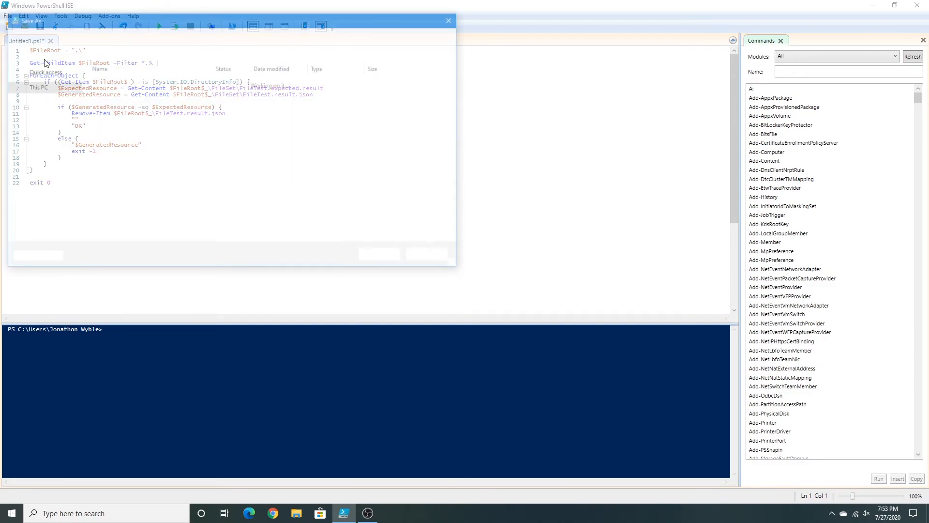
left_click(27, 21)
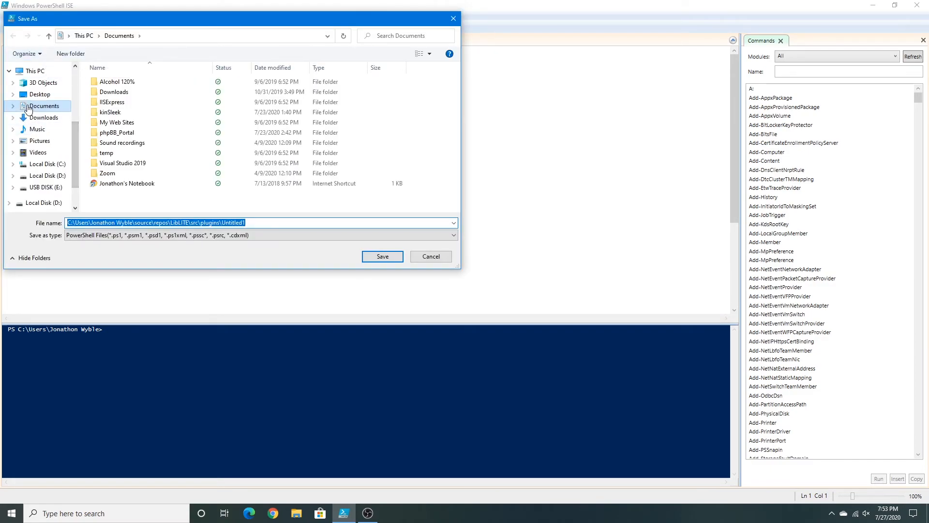
mouse_move(37, 152)
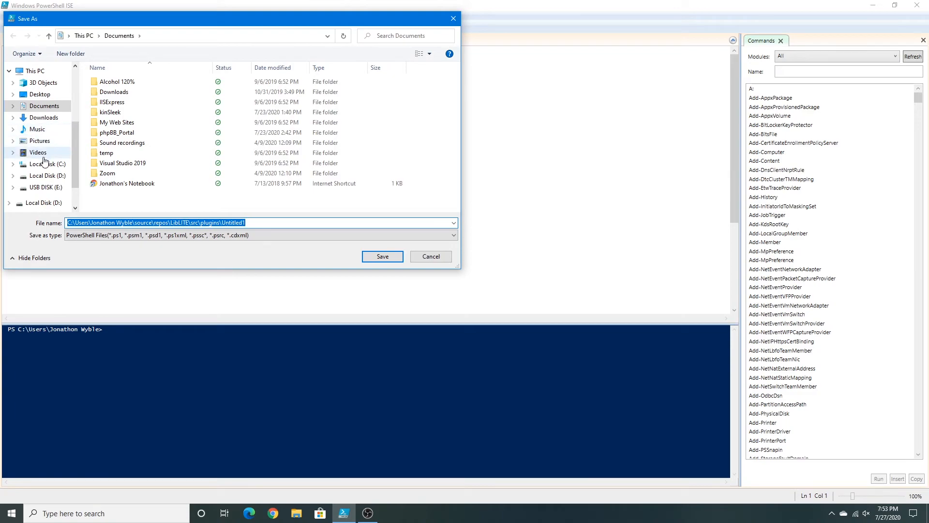
mouse_move(232, 215)
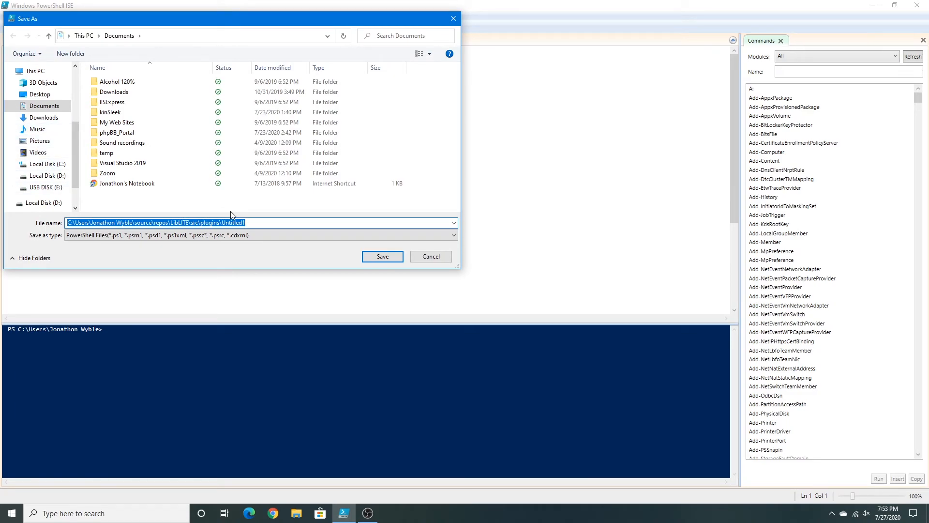
mouse_move(37, 129)
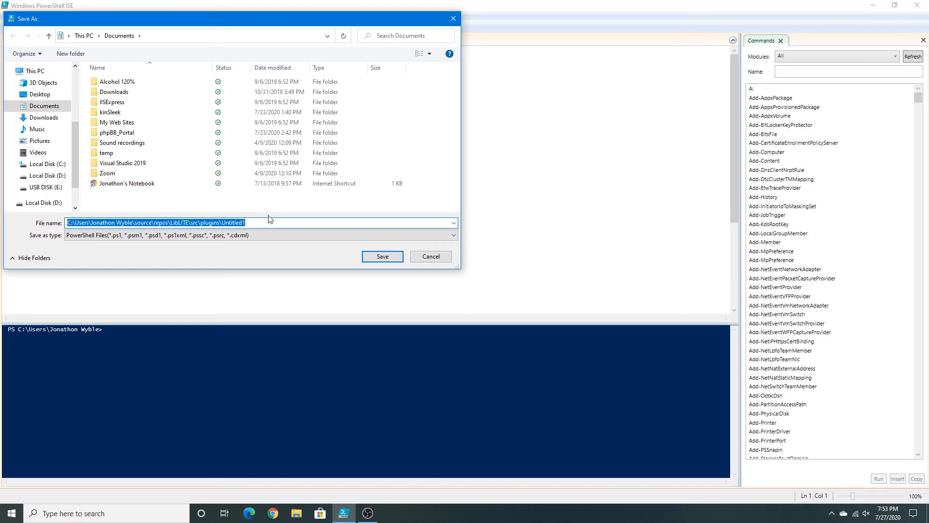
left_click(451, 235)
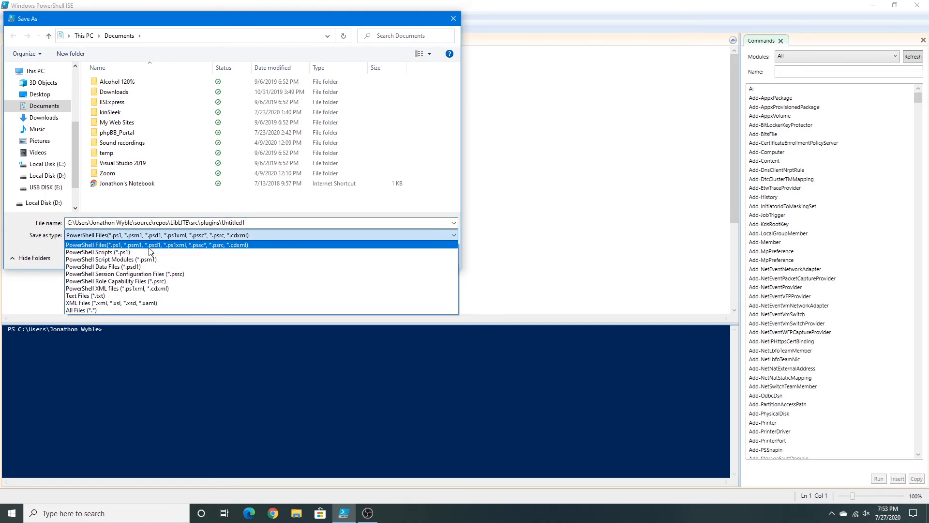
left_click(156, 245)
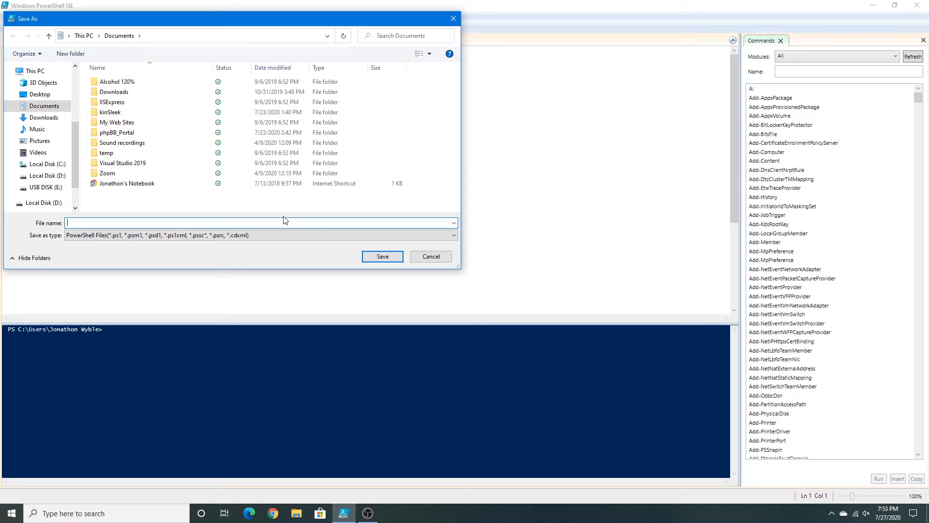
type("FileSetLaun")
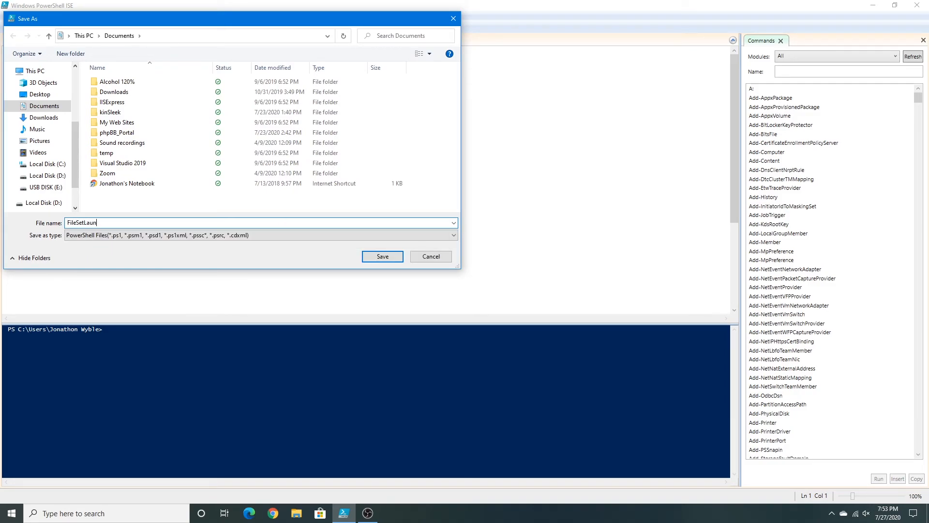
type("cher.")
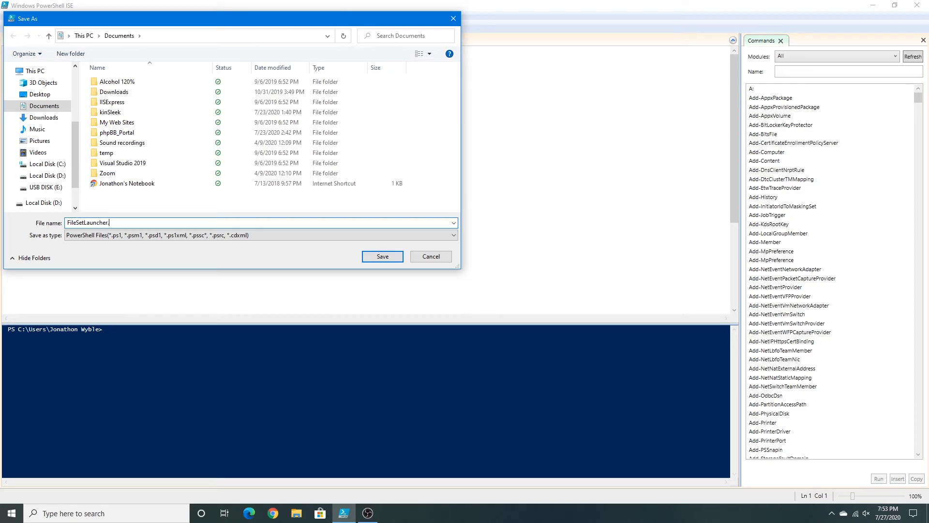
type("ps1")
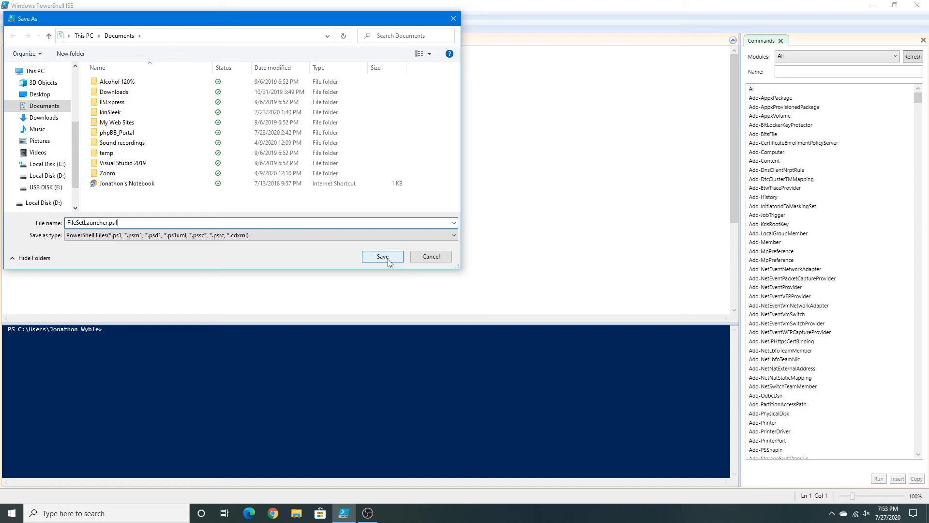
left_click(382, 256)
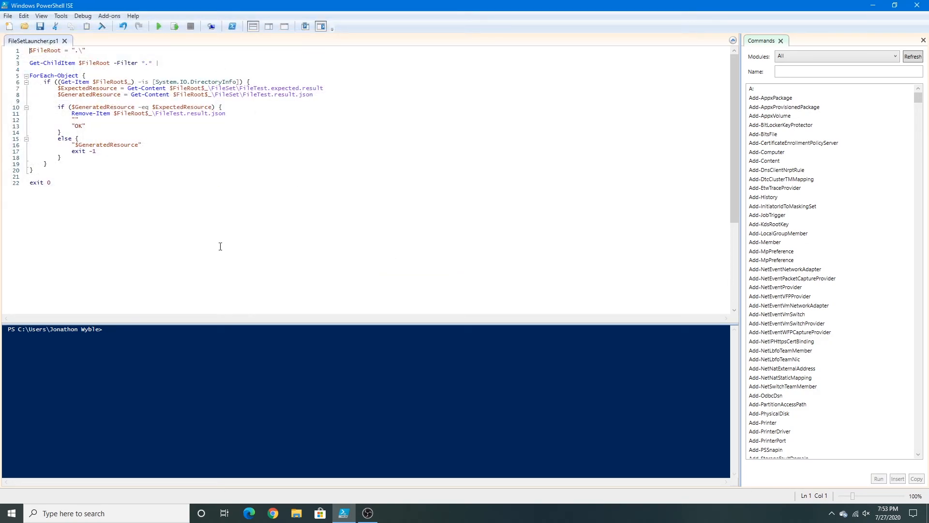
mouse_move(165, 151)
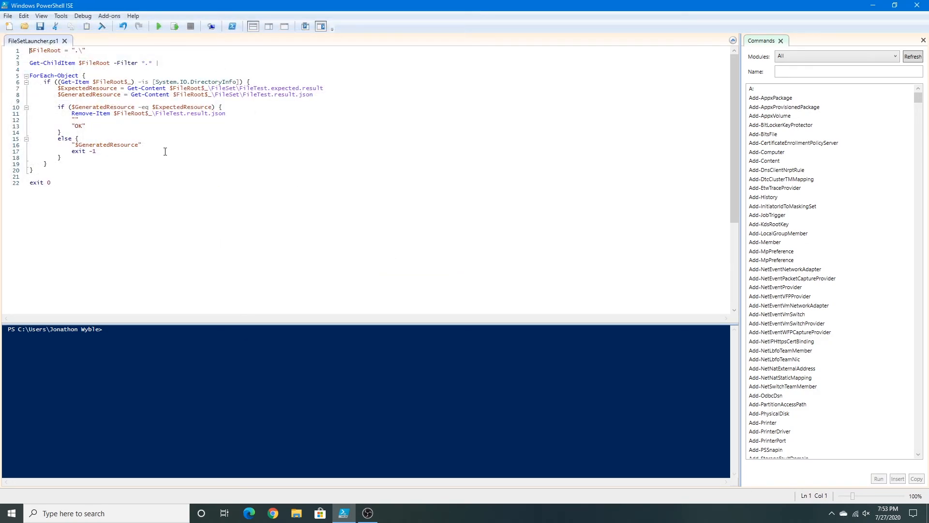
mouse_move(193, 223)
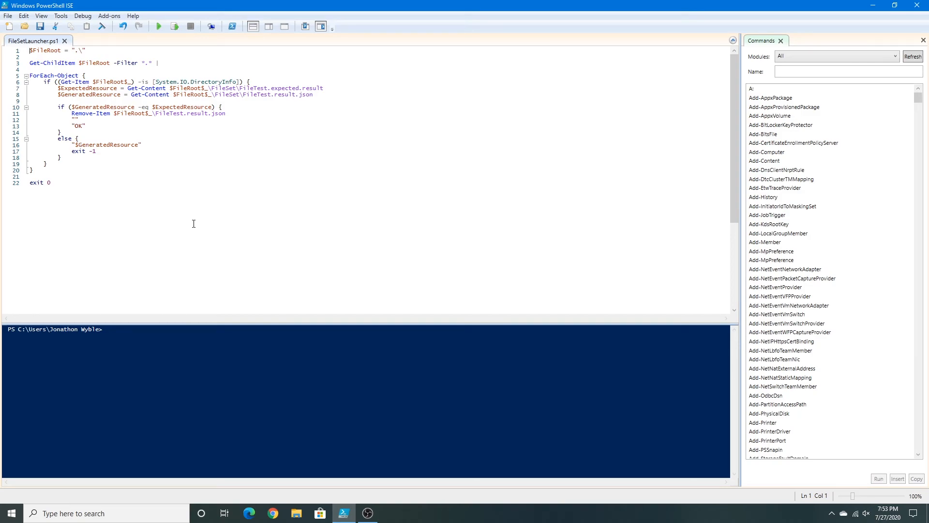
mouse_move(127, 201)
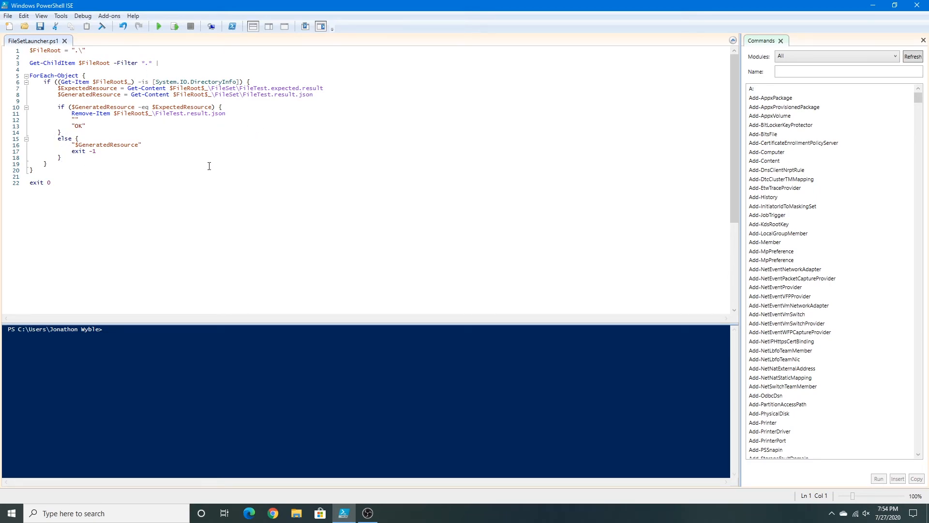
mouse_move(112, 156)
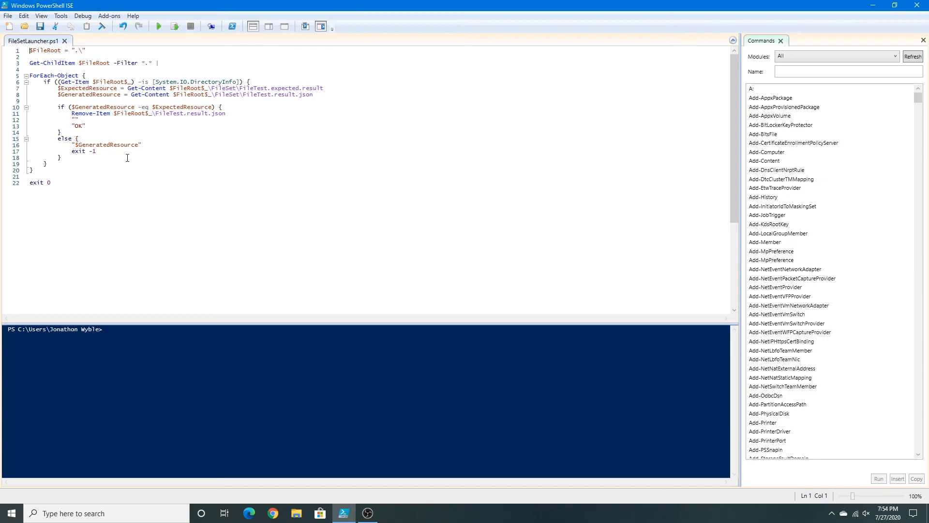
mouse_move(190, 203)
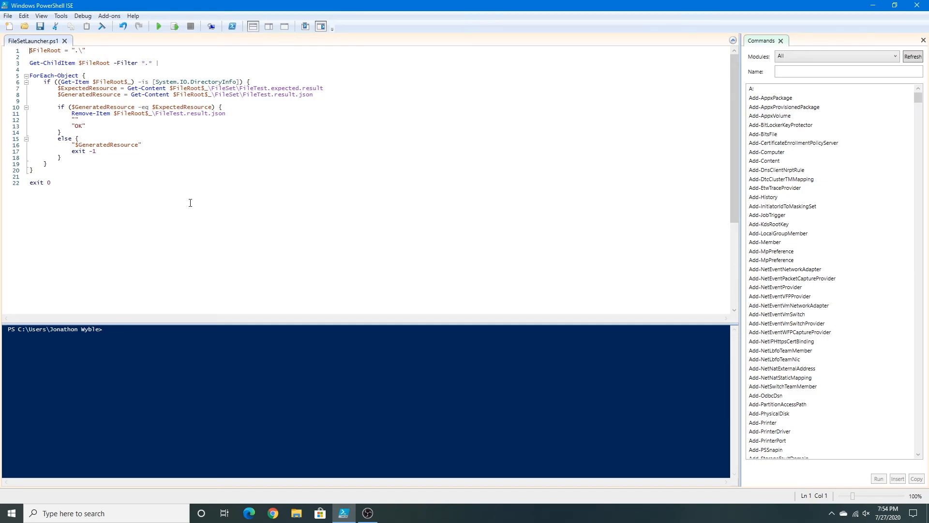
mouse_move(209, 210)
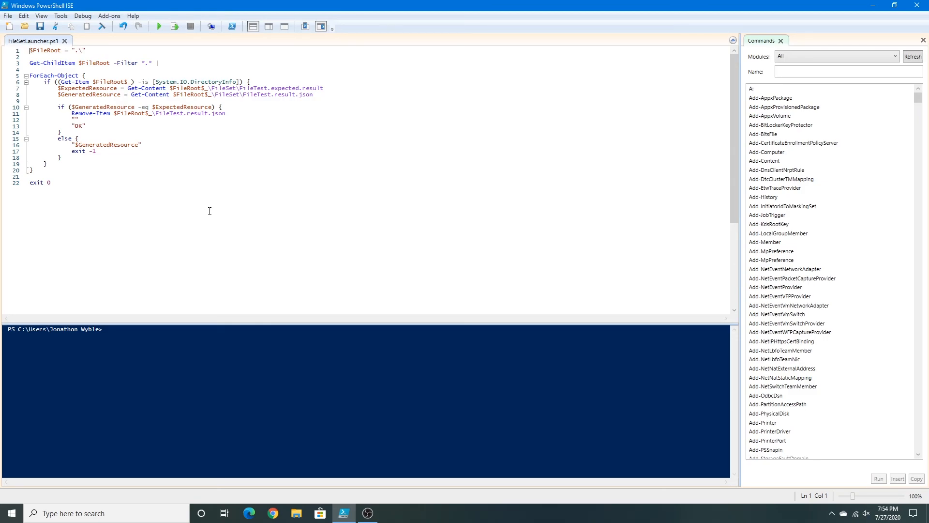